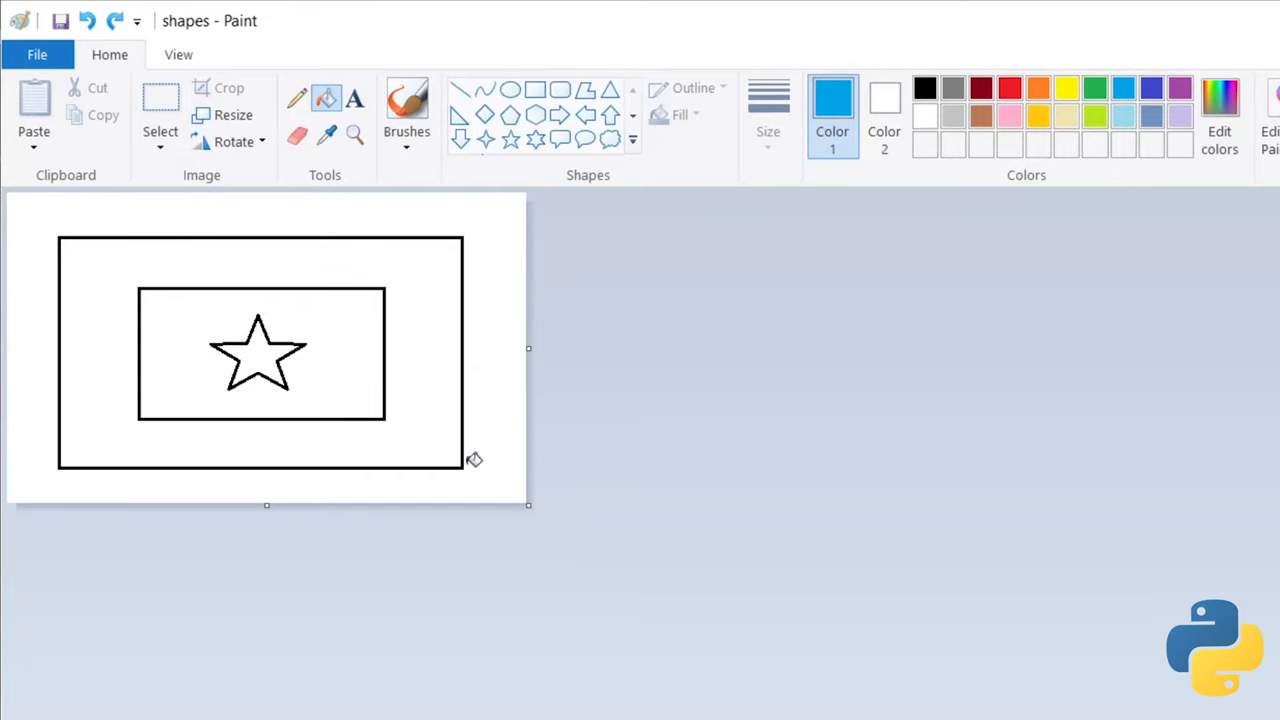
mouse_move(940, 440)
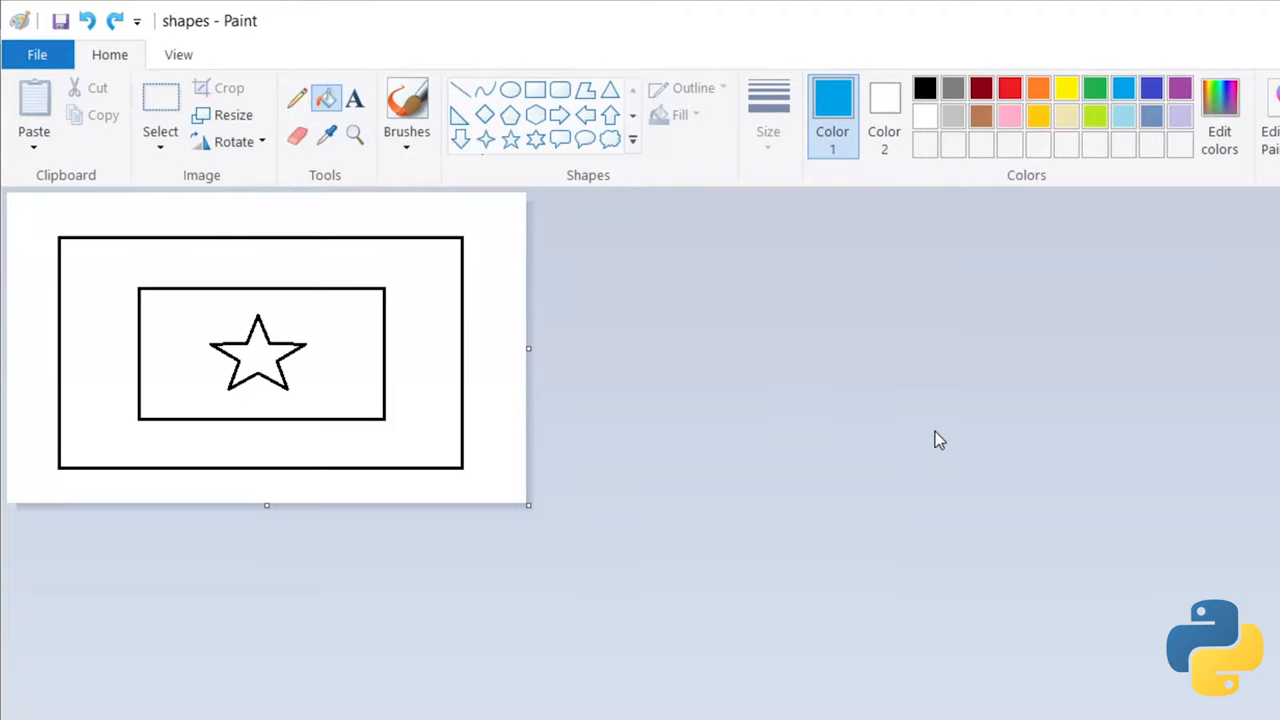
mouse_move(944, 250)
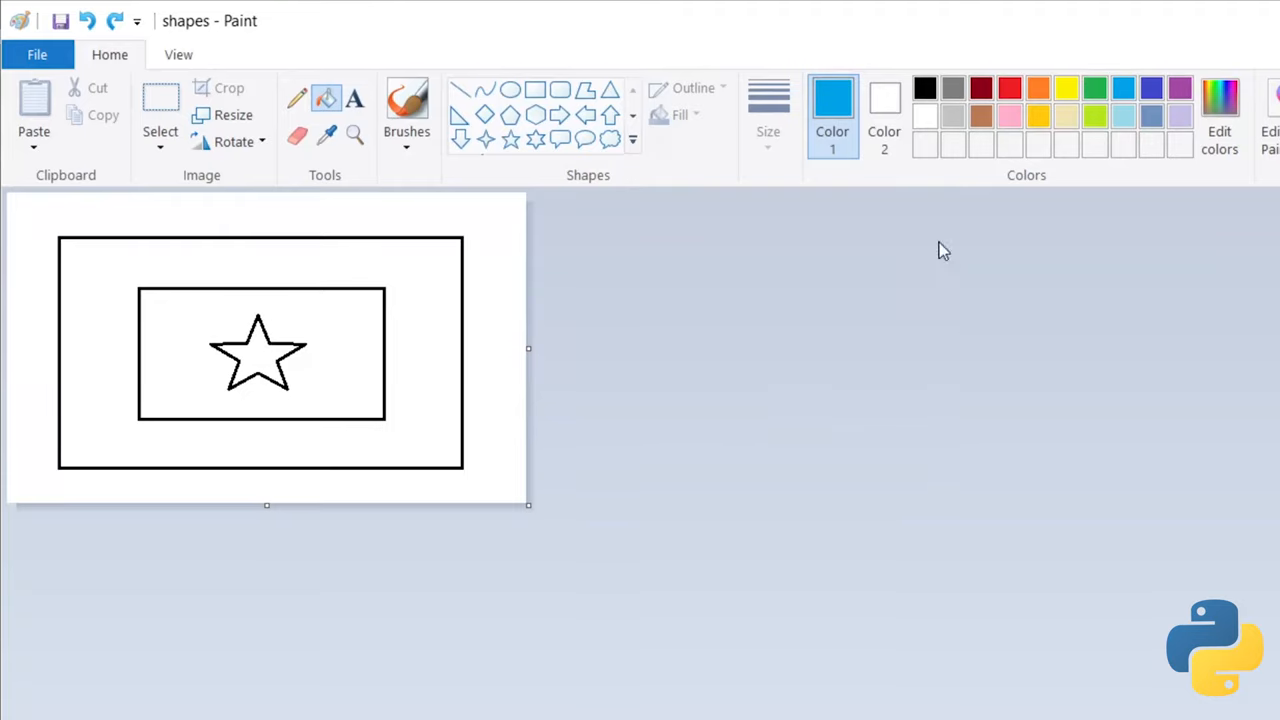
- Fill the star with yellow, then pick the next fill colour from the palette
left_click(1066, 88)
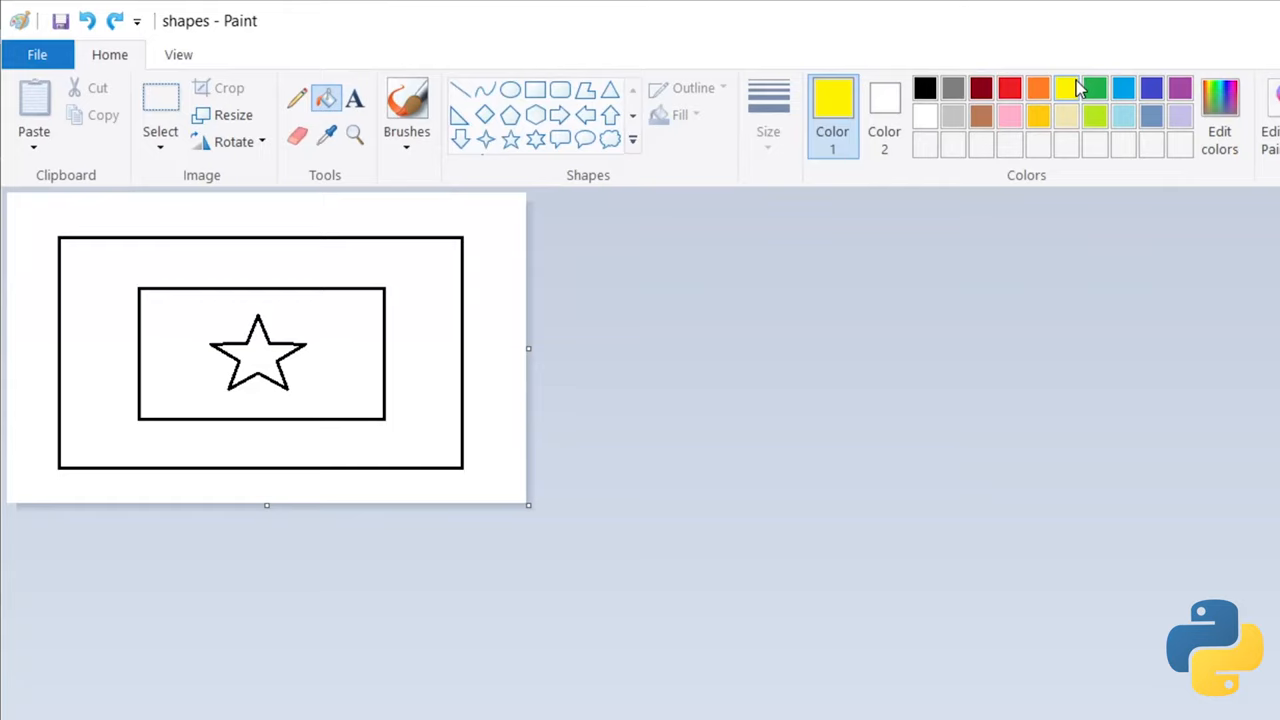
mouse_move(328, 98)
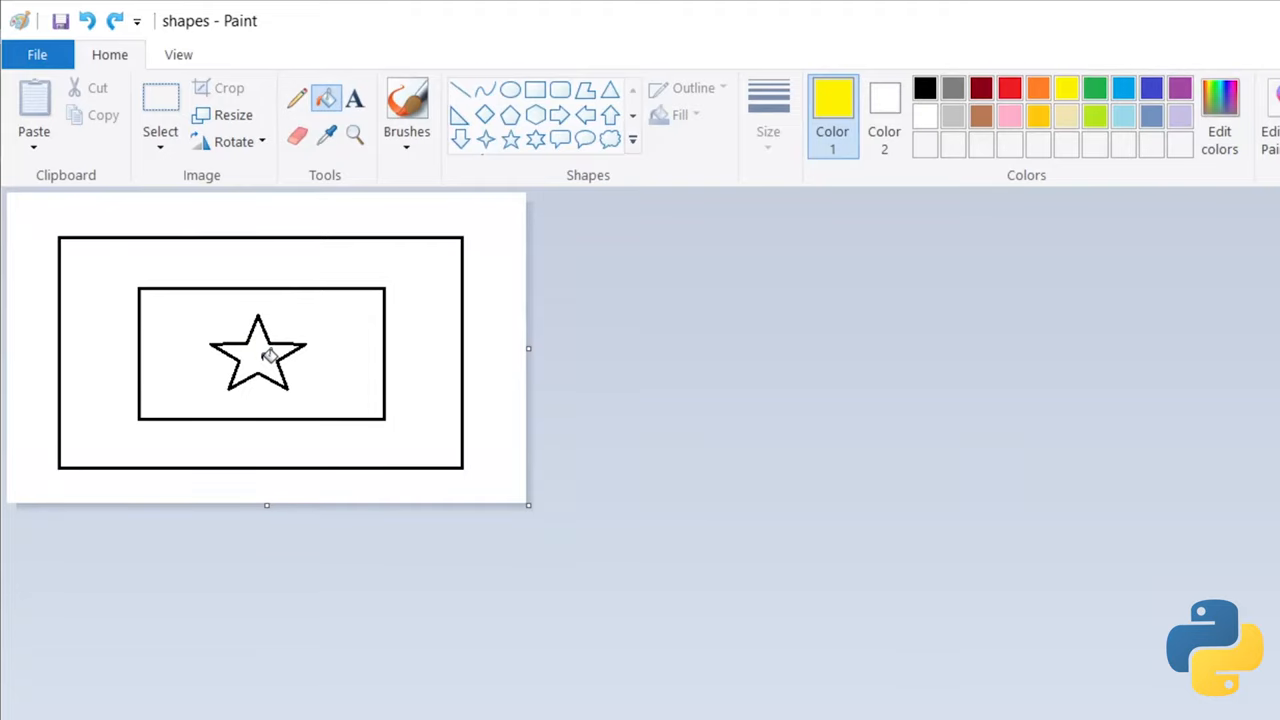
left_click(258, 356)
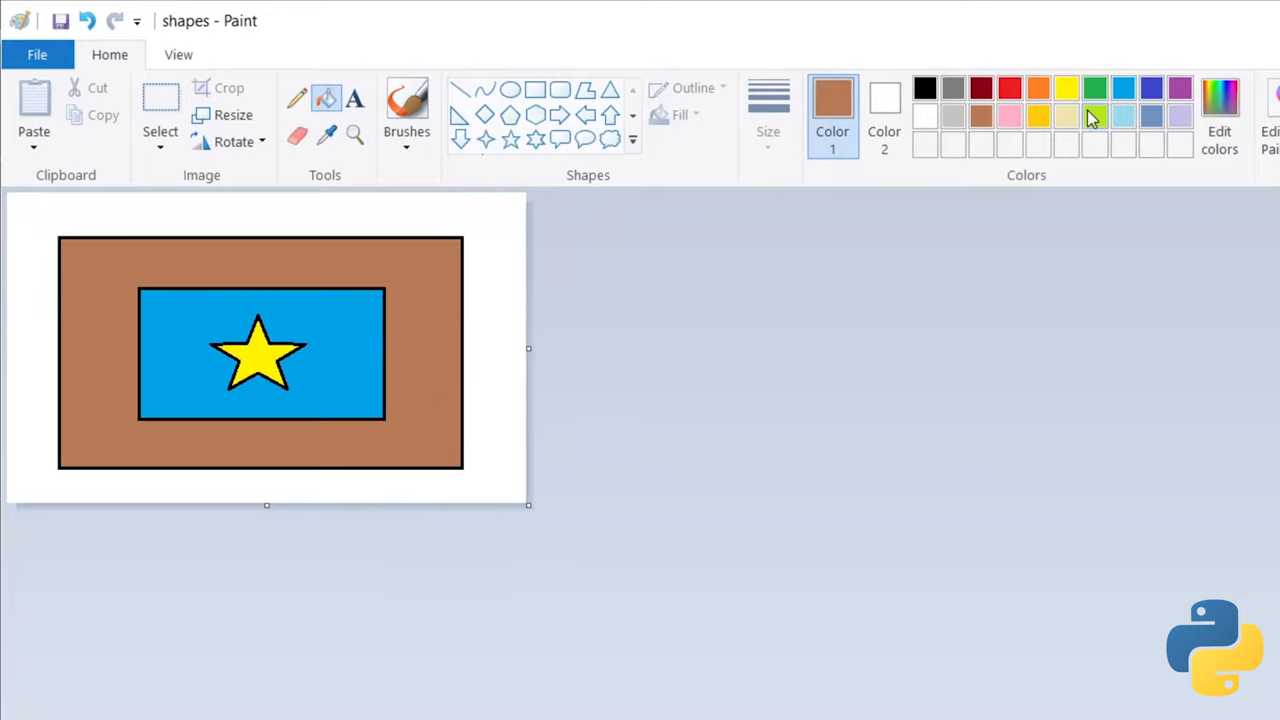
left_click(1092, 116)
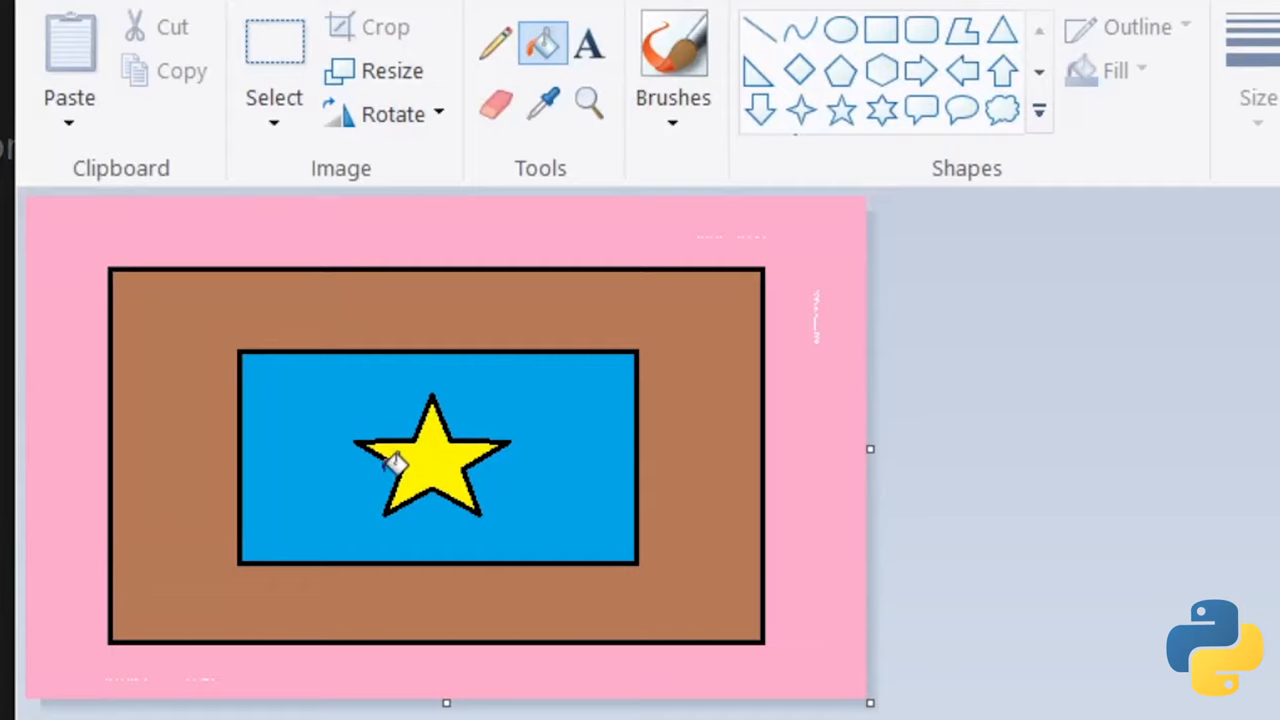
mouse_move(450, 420)
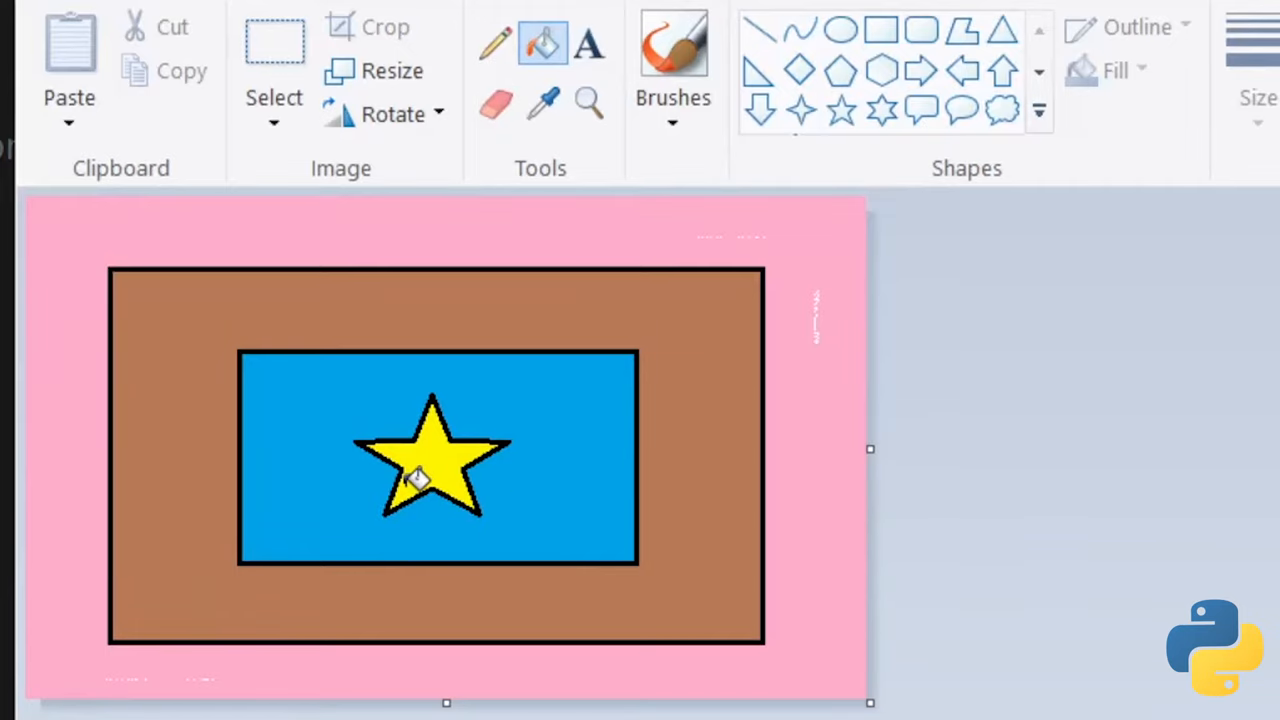
mouse_move(444, 464)
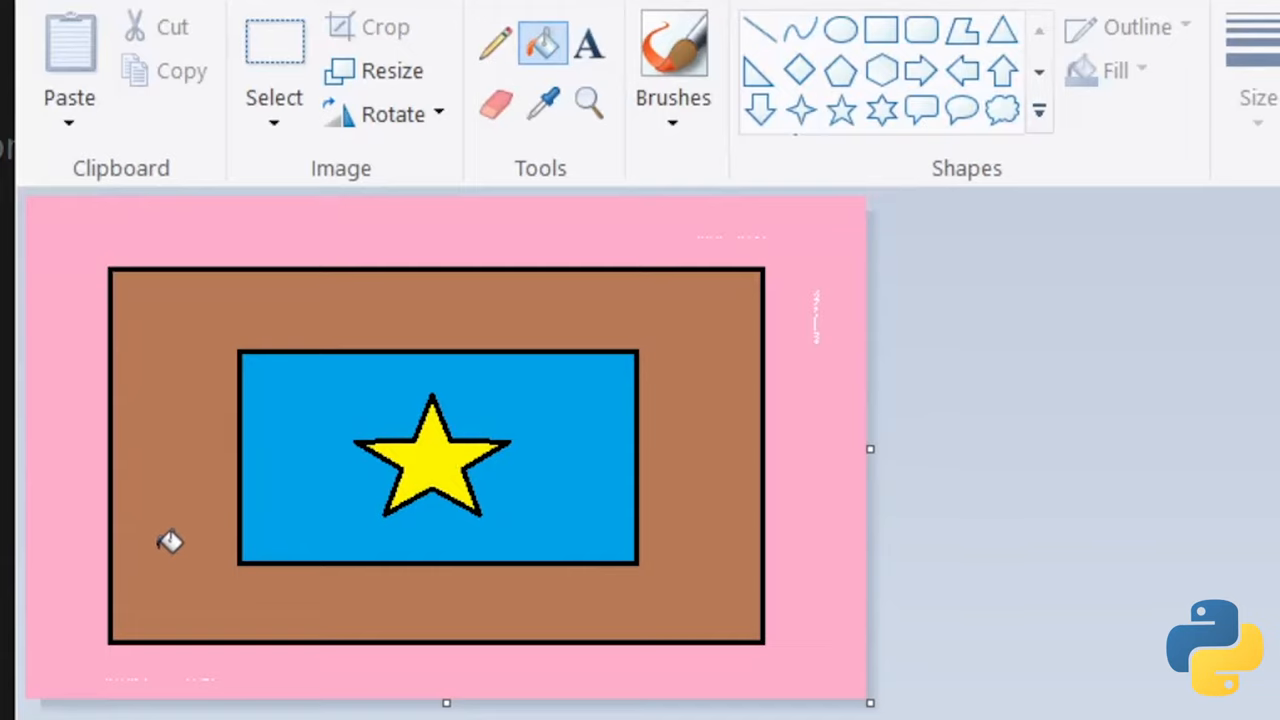
mouse_move(618, 548)
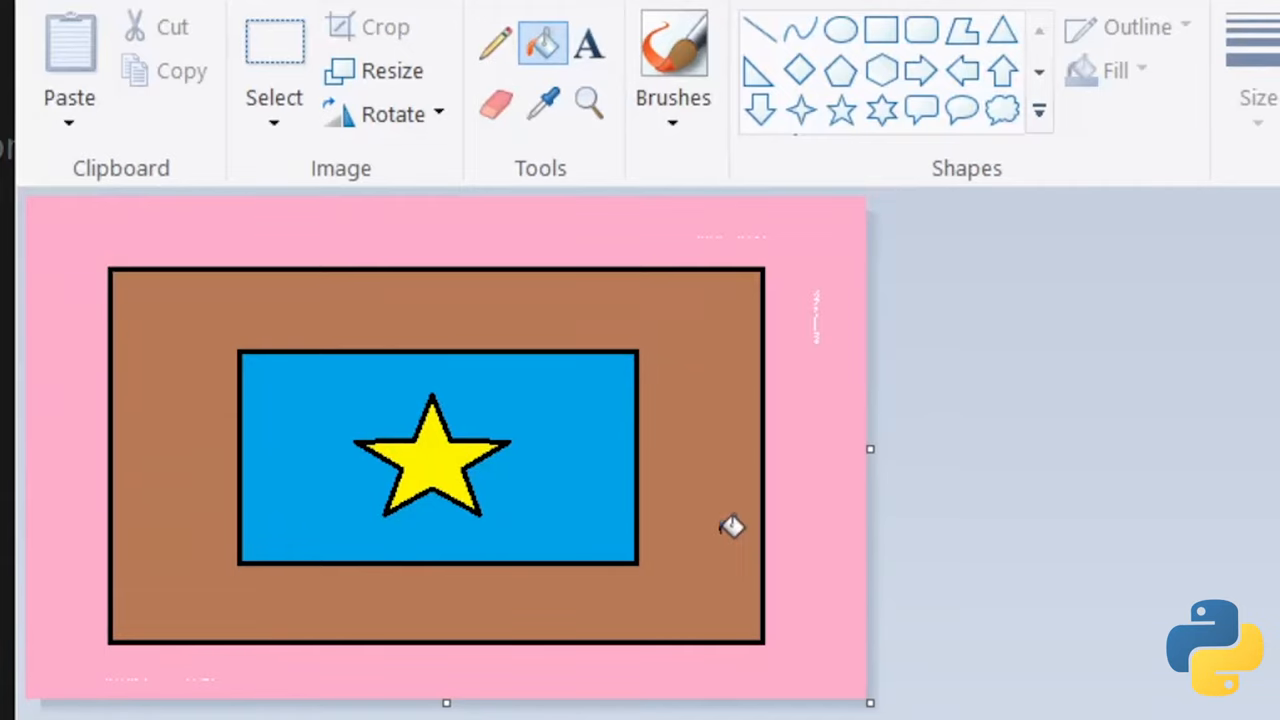
mouse_move(700, 436)
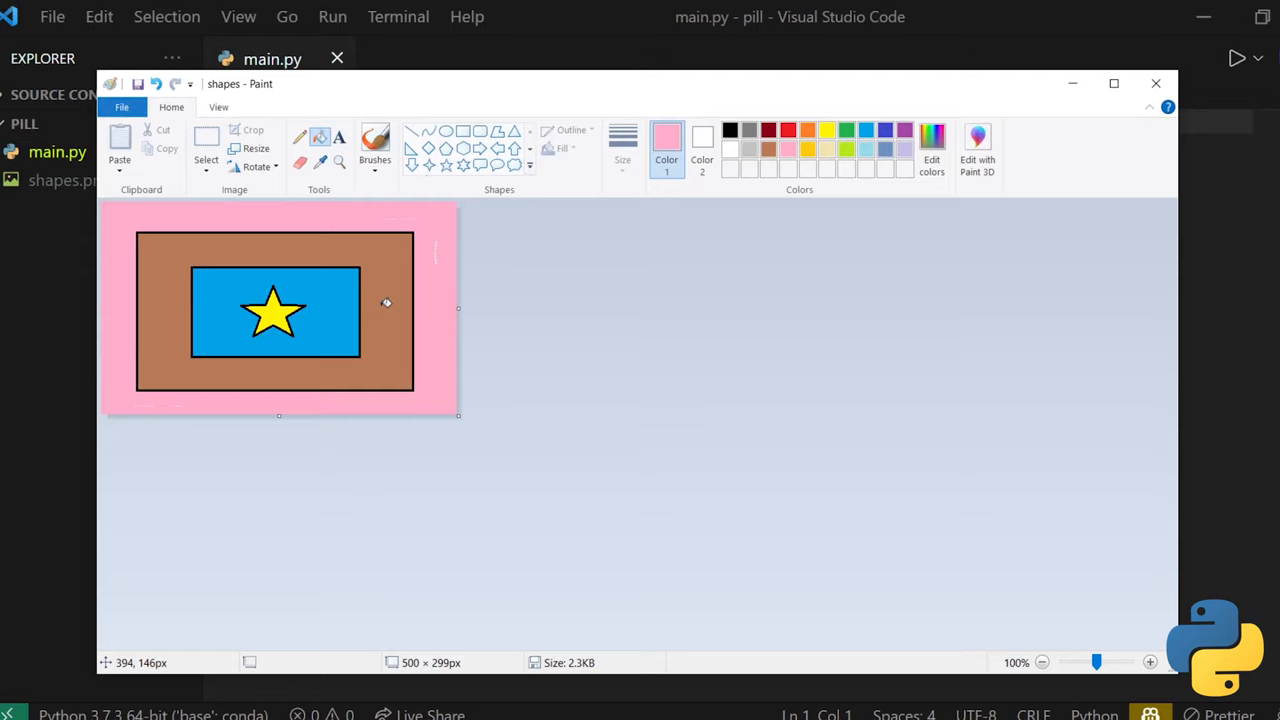
mouse_move(330, 368)
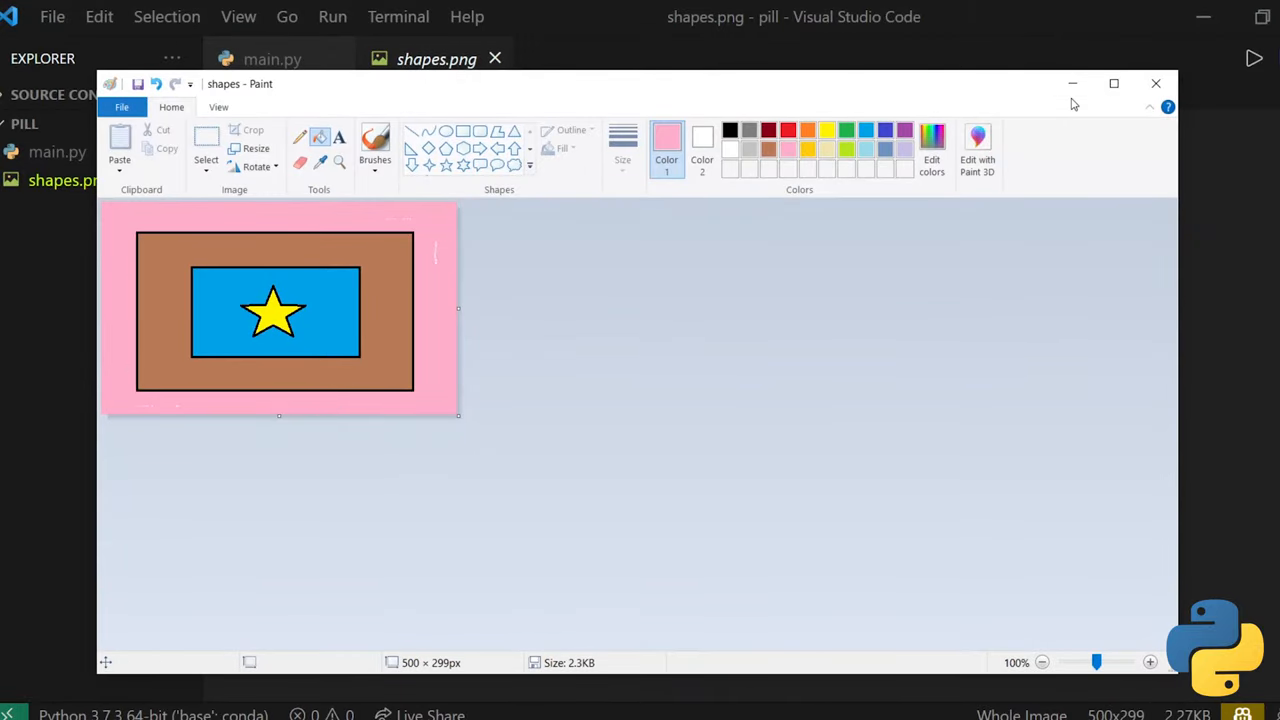
- Show shapes.png as plain black outlines in its own editor tab
left_click(1156, 84)
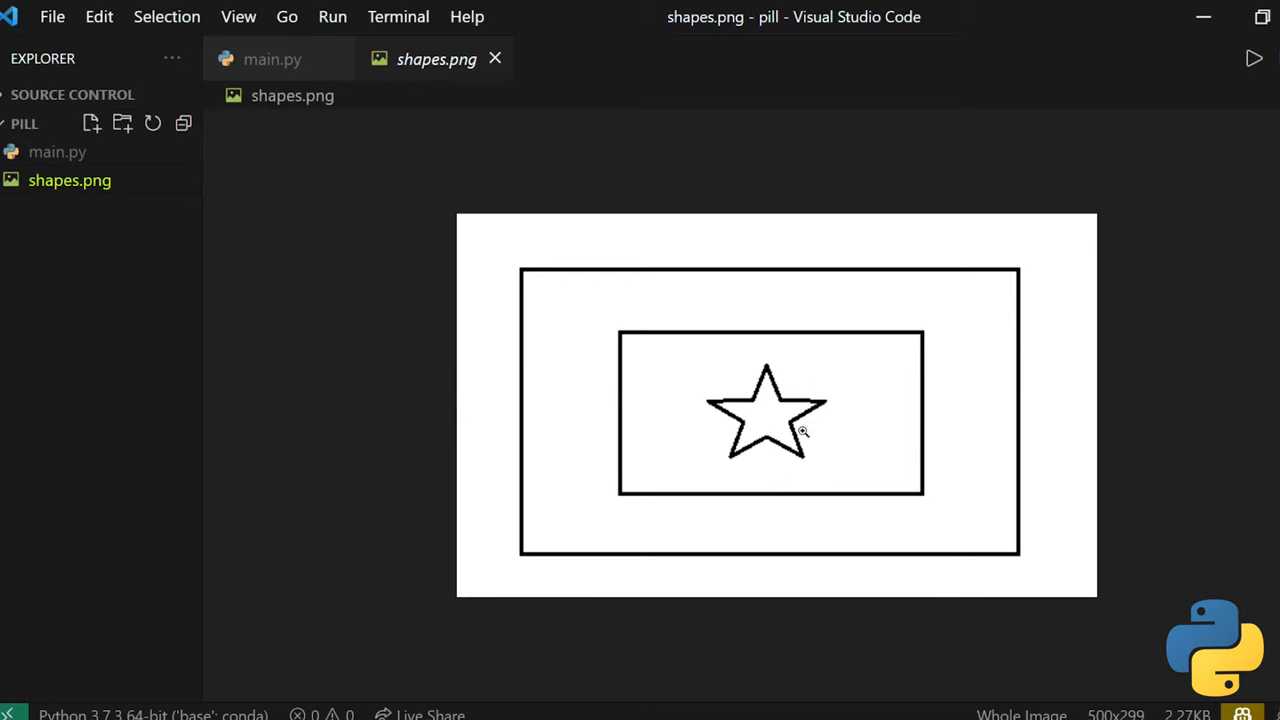
mouse_move(804, 472)
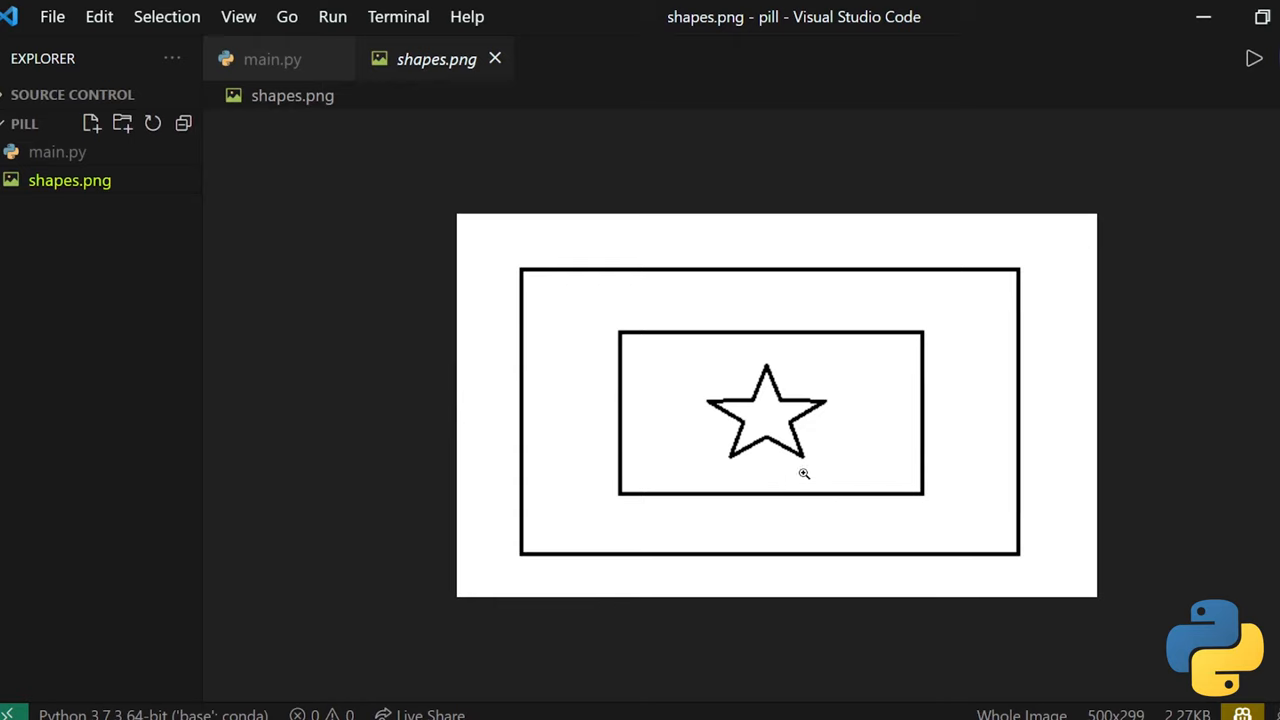
mouse_move(510, 52)
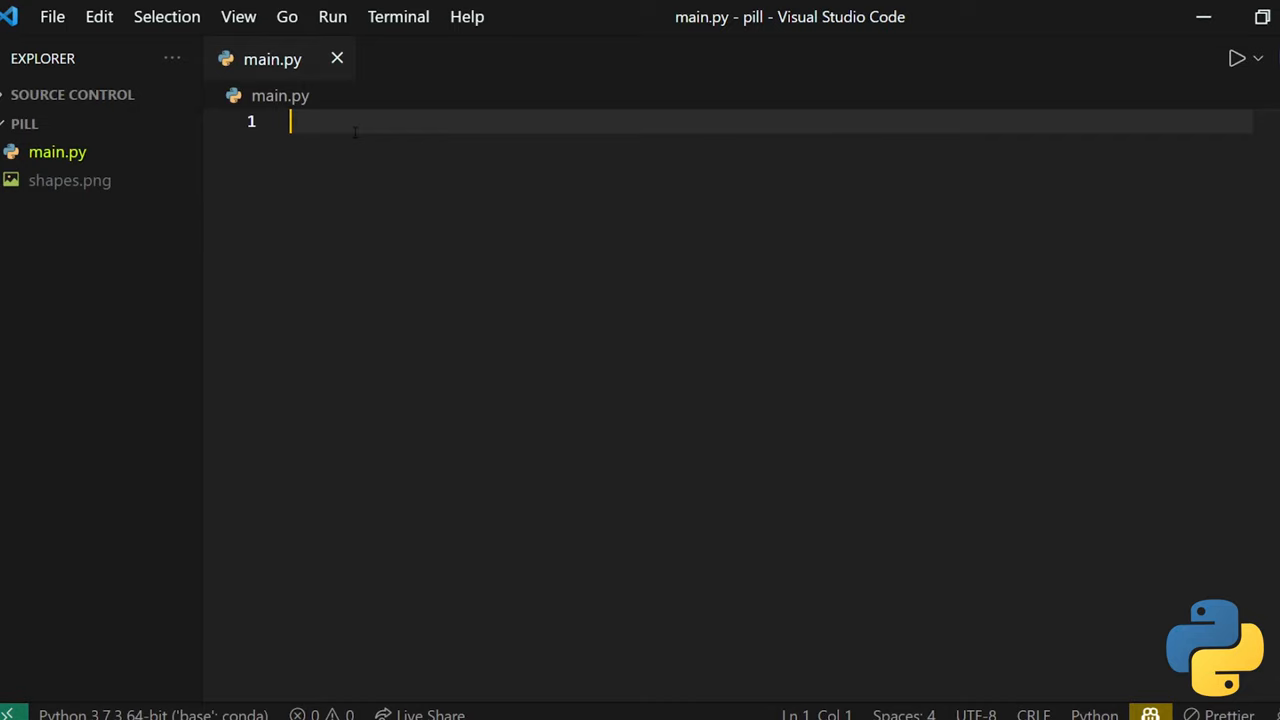
- Import Image and ImageDraw from PIL and load shapes.png with Image.open
type("from PIL")
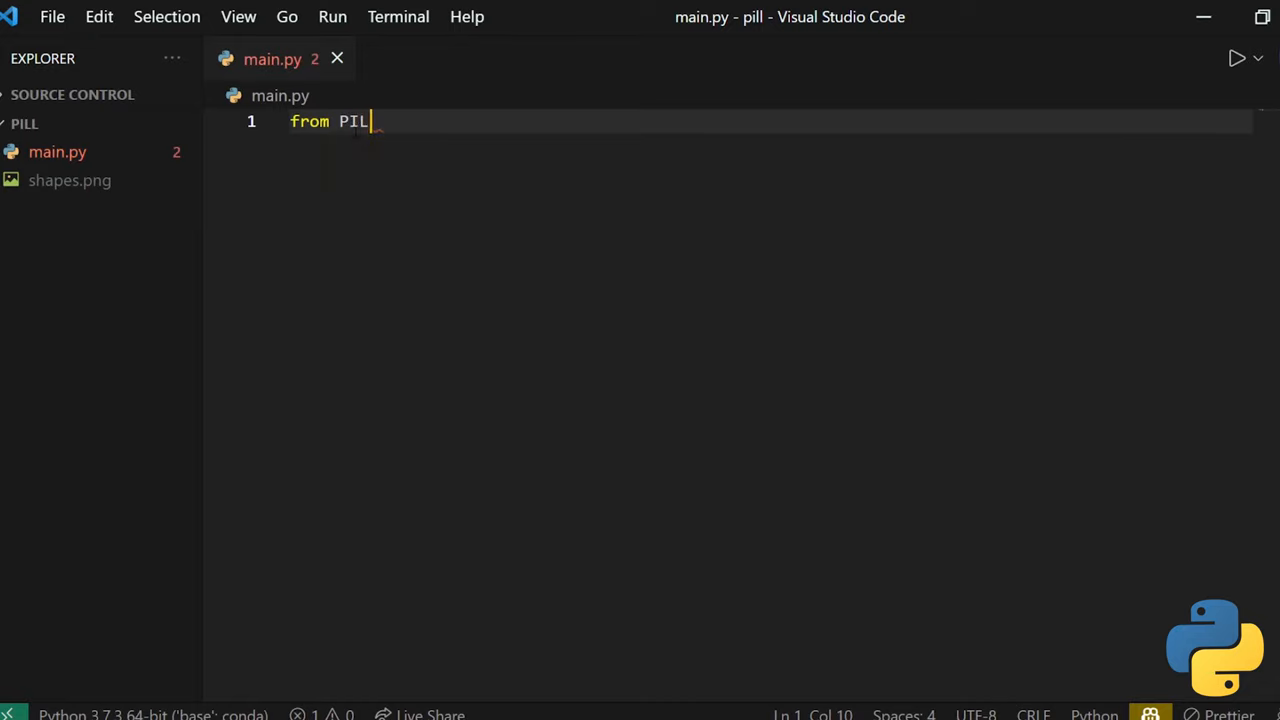
type("import Image,")
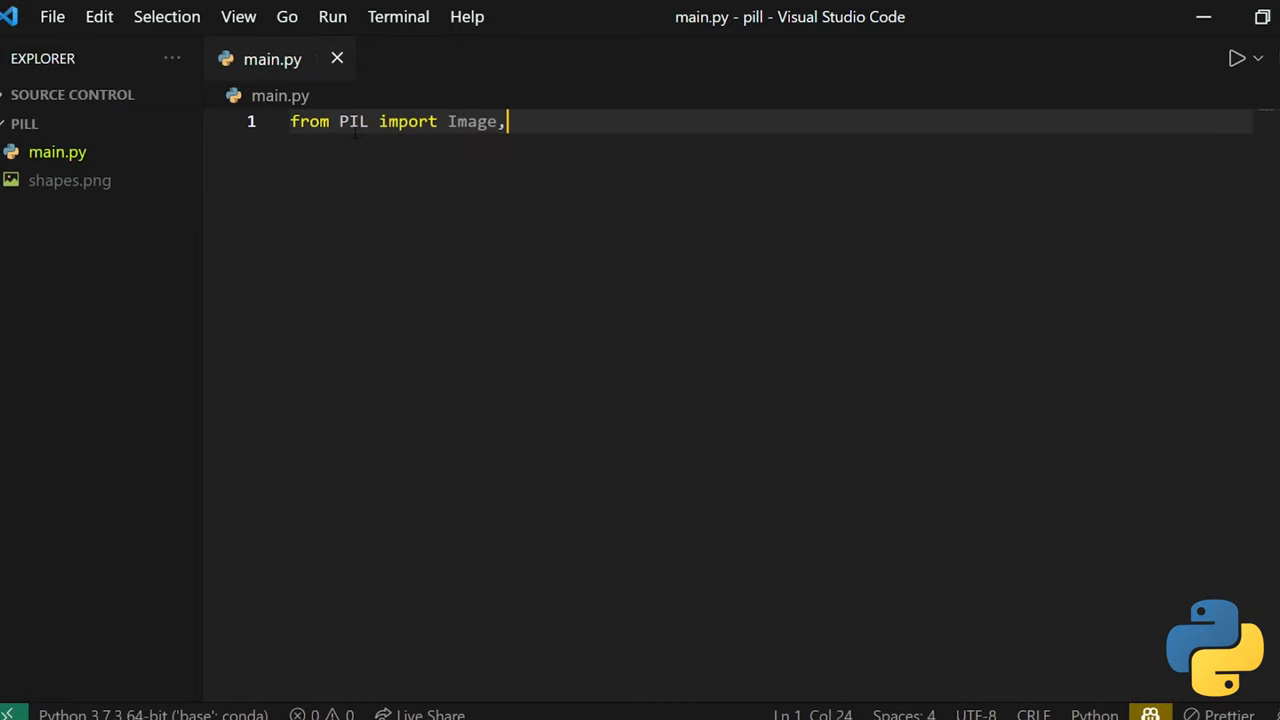
type("ImageDraw")
type("img")
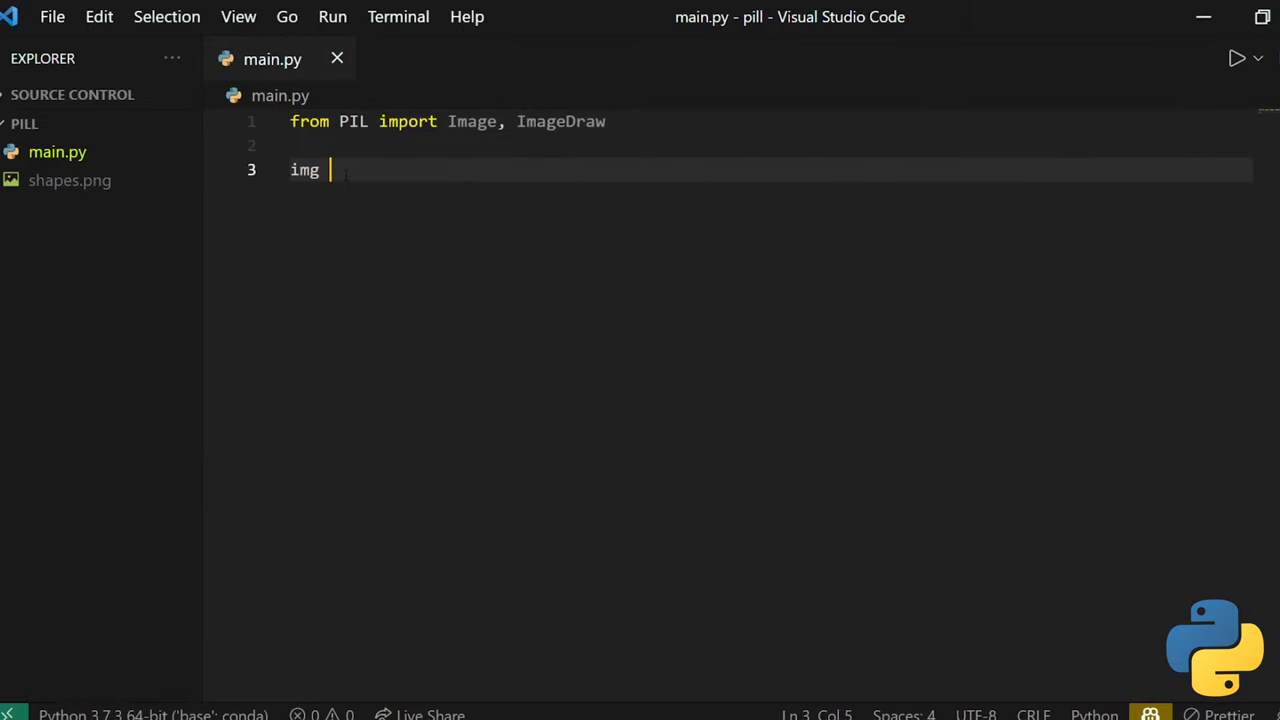
type("= Image.open(\"")
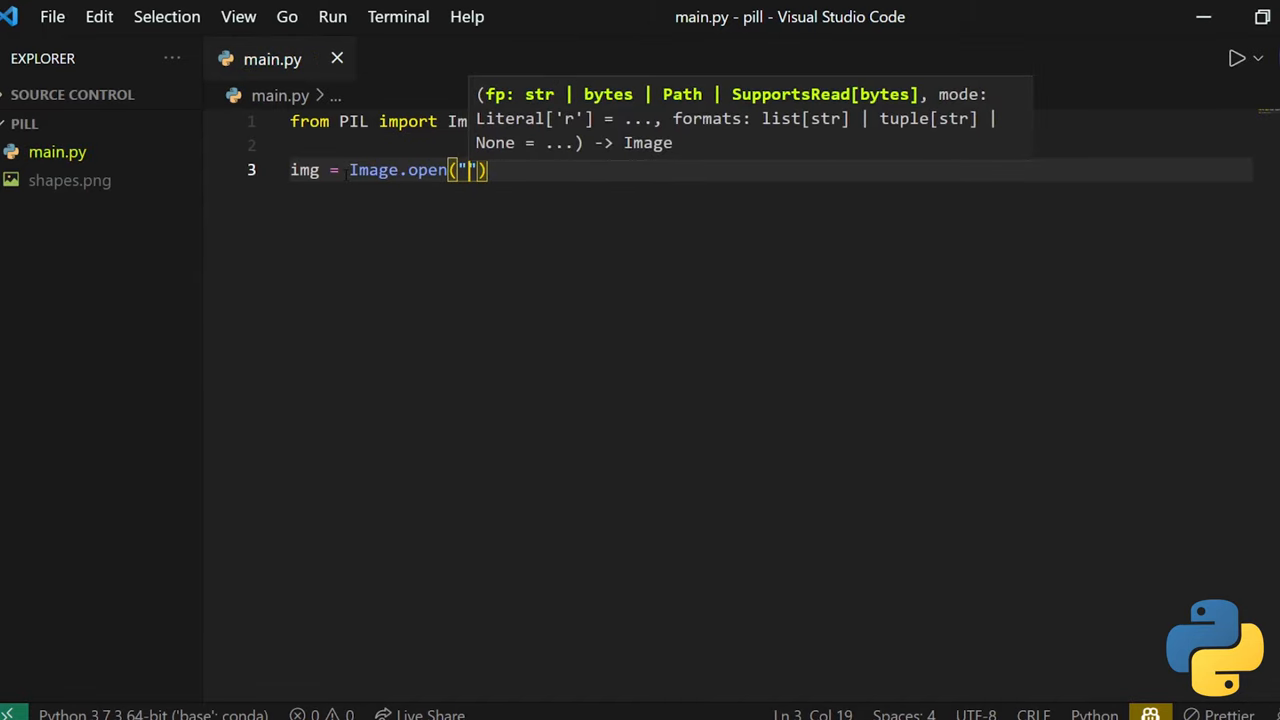
type("shapes")
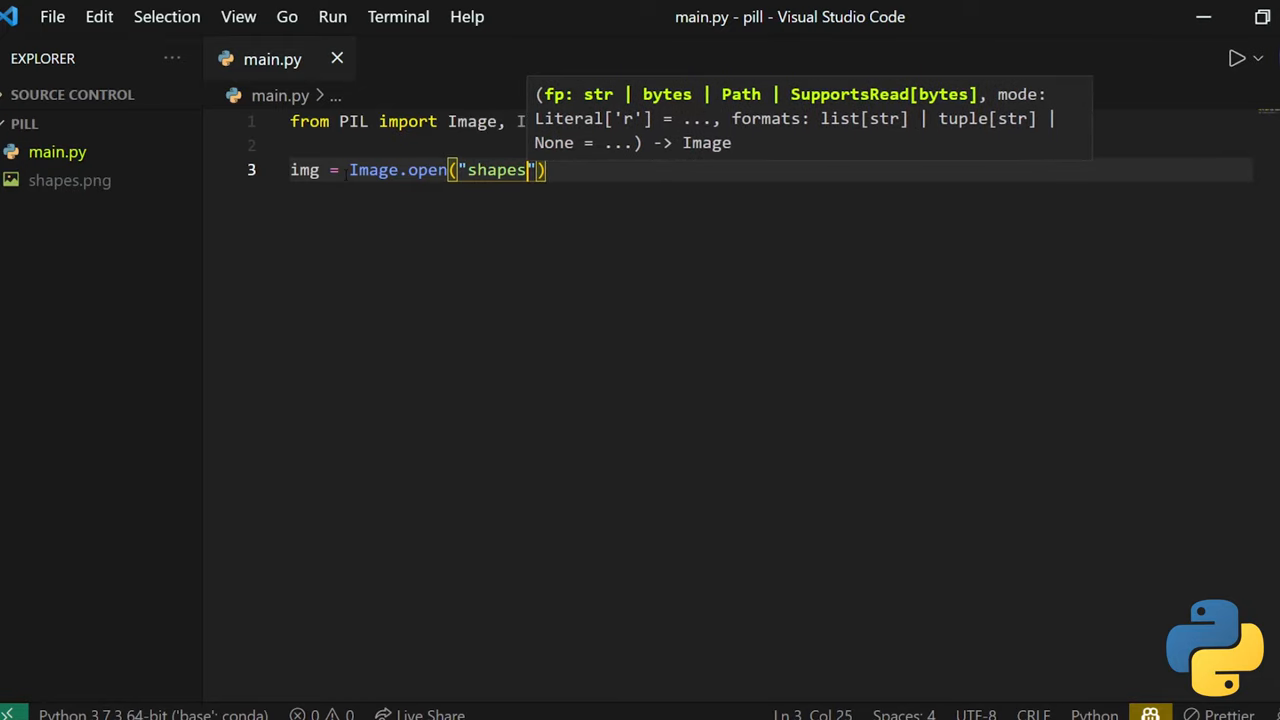
type(".png")
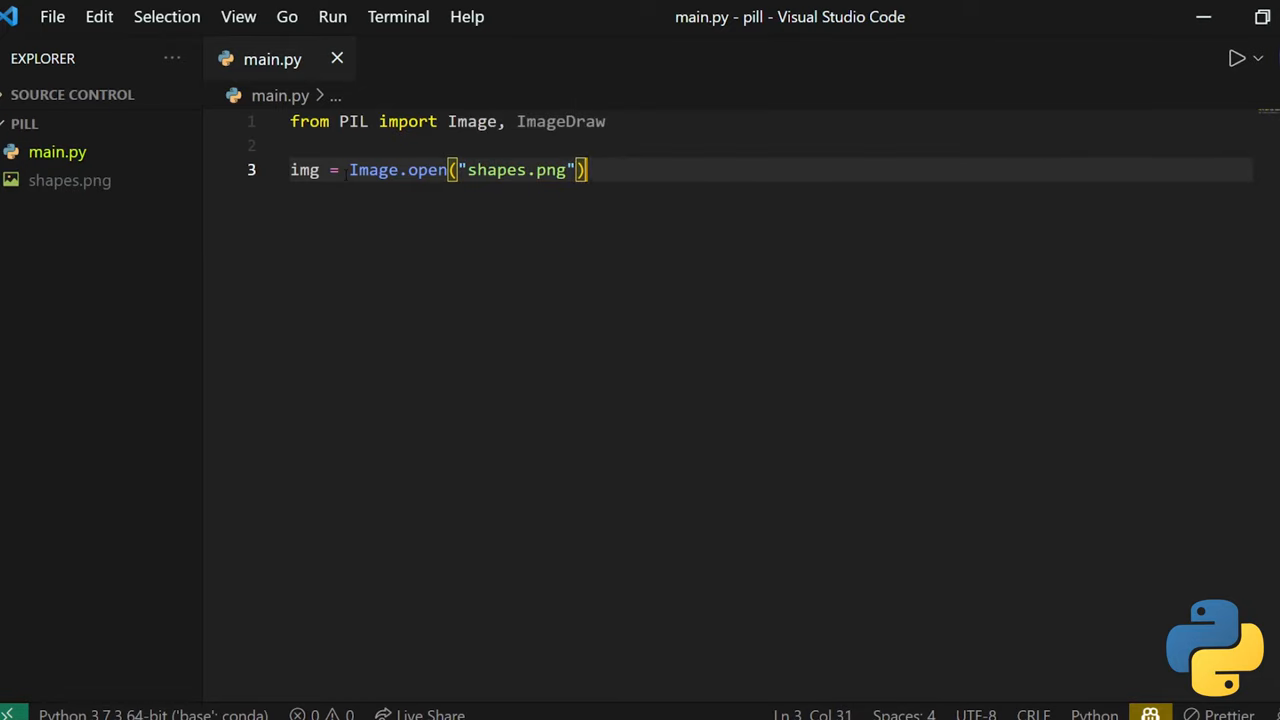
key("Enter")
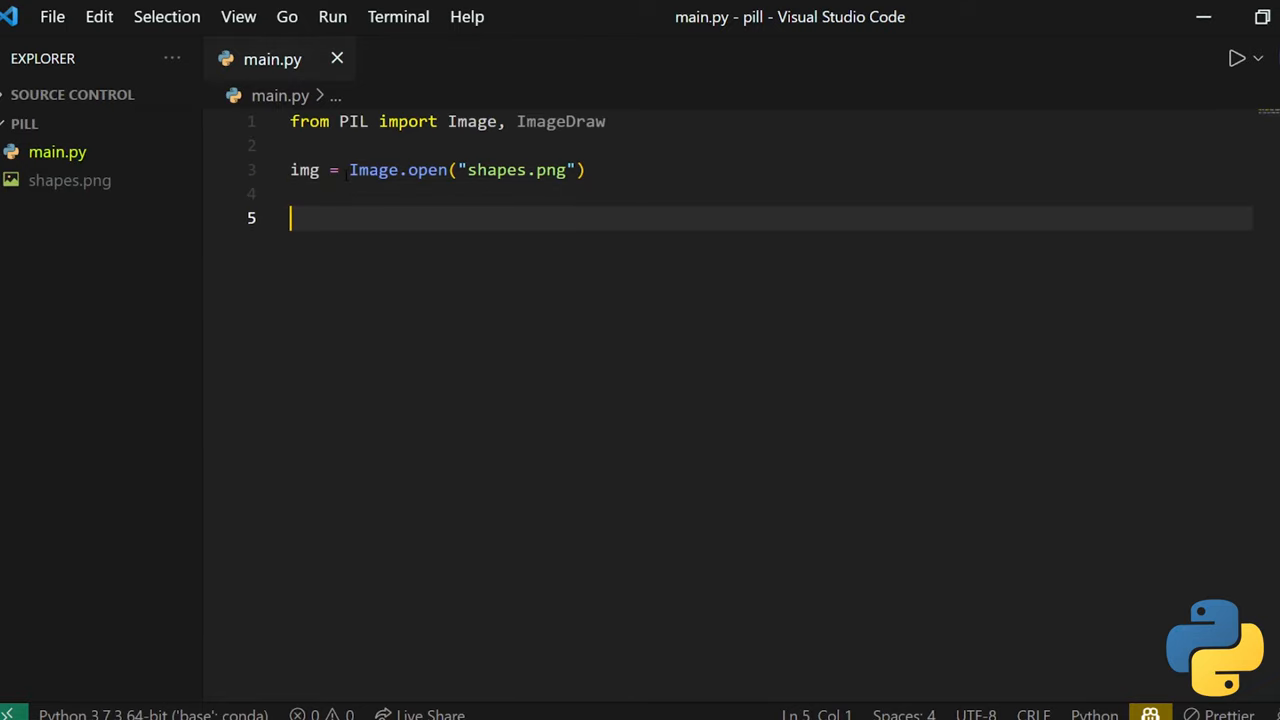
- Convert the loaded image to RGB mode with img.convert("RGB")
type("img =")
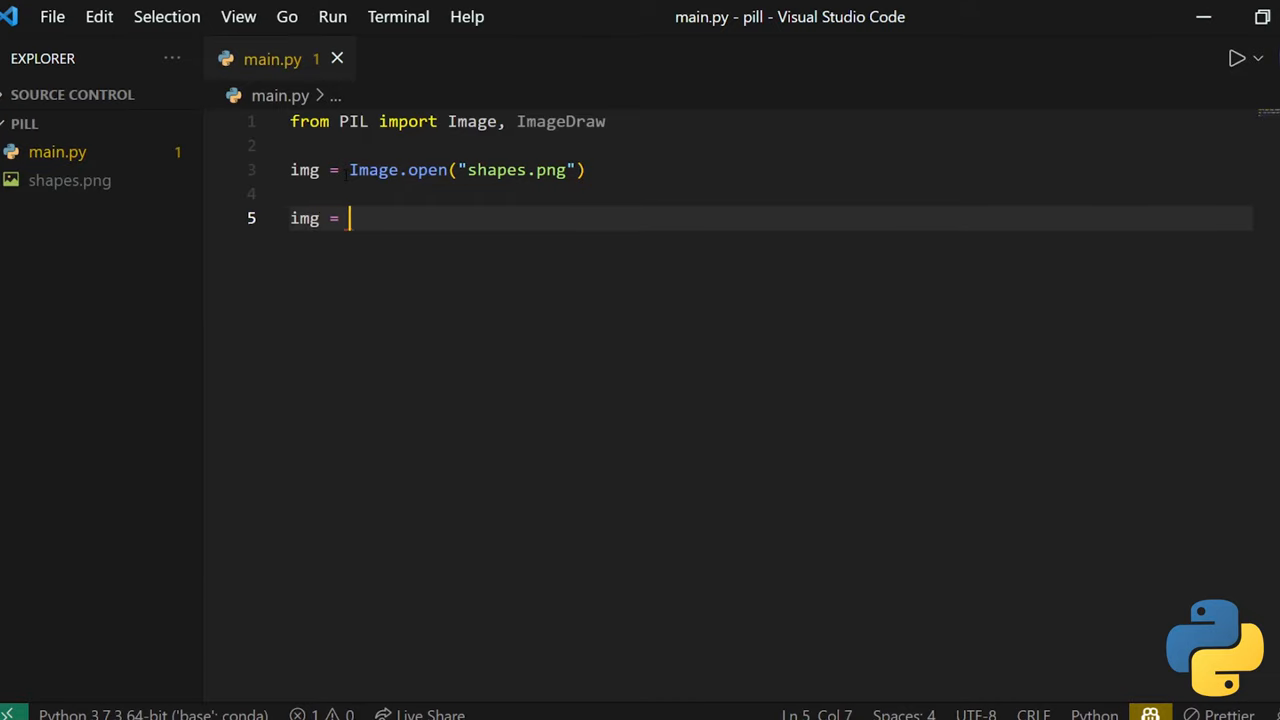
type("img.convert(\"")
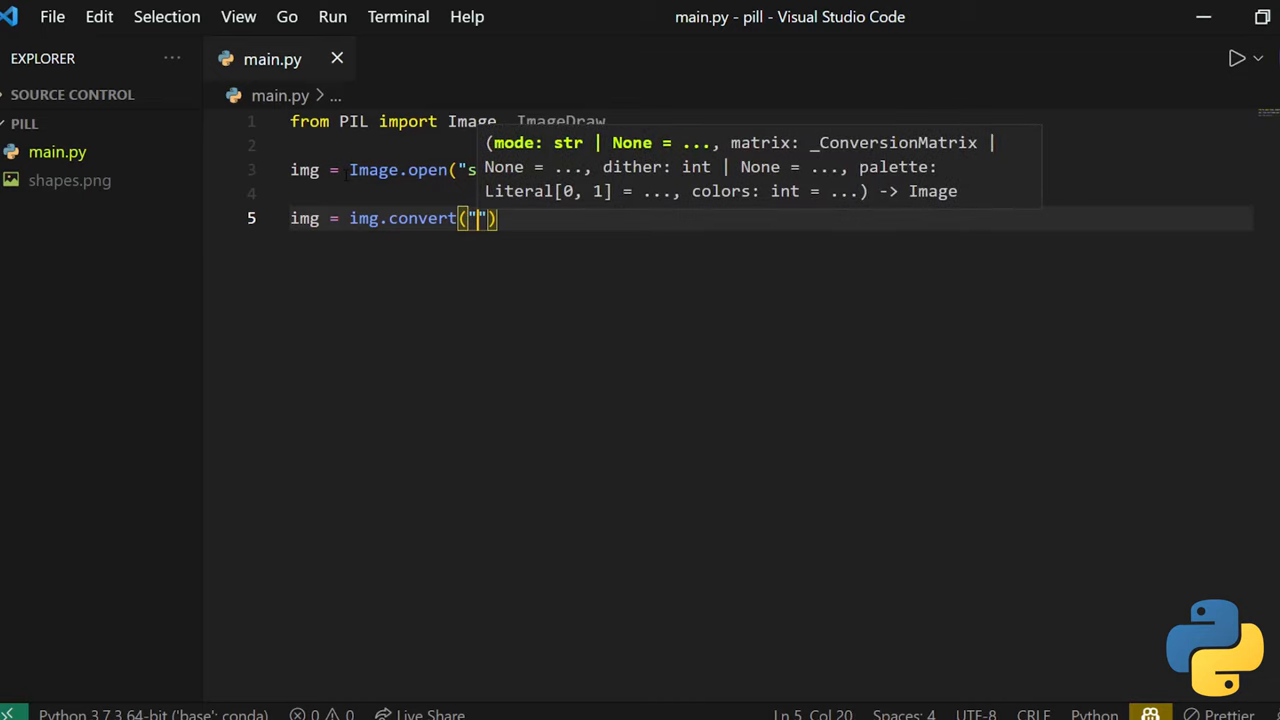
type("RGB")
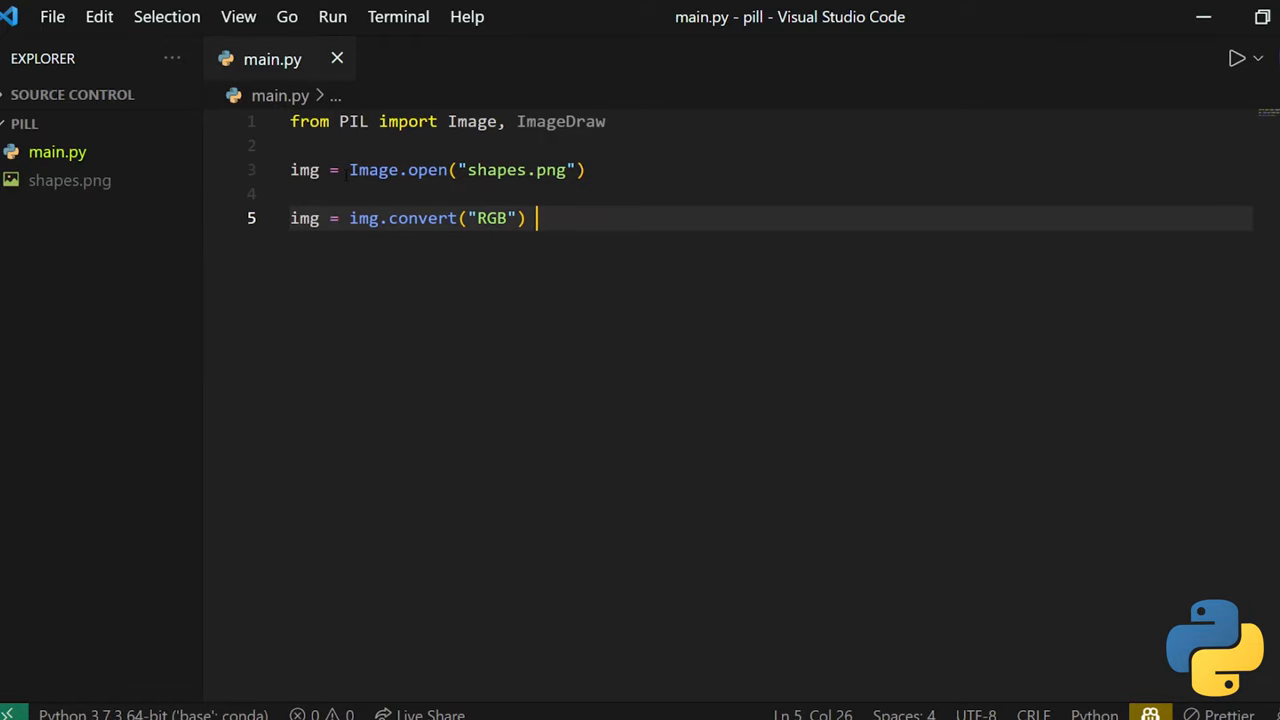
key("Enter")
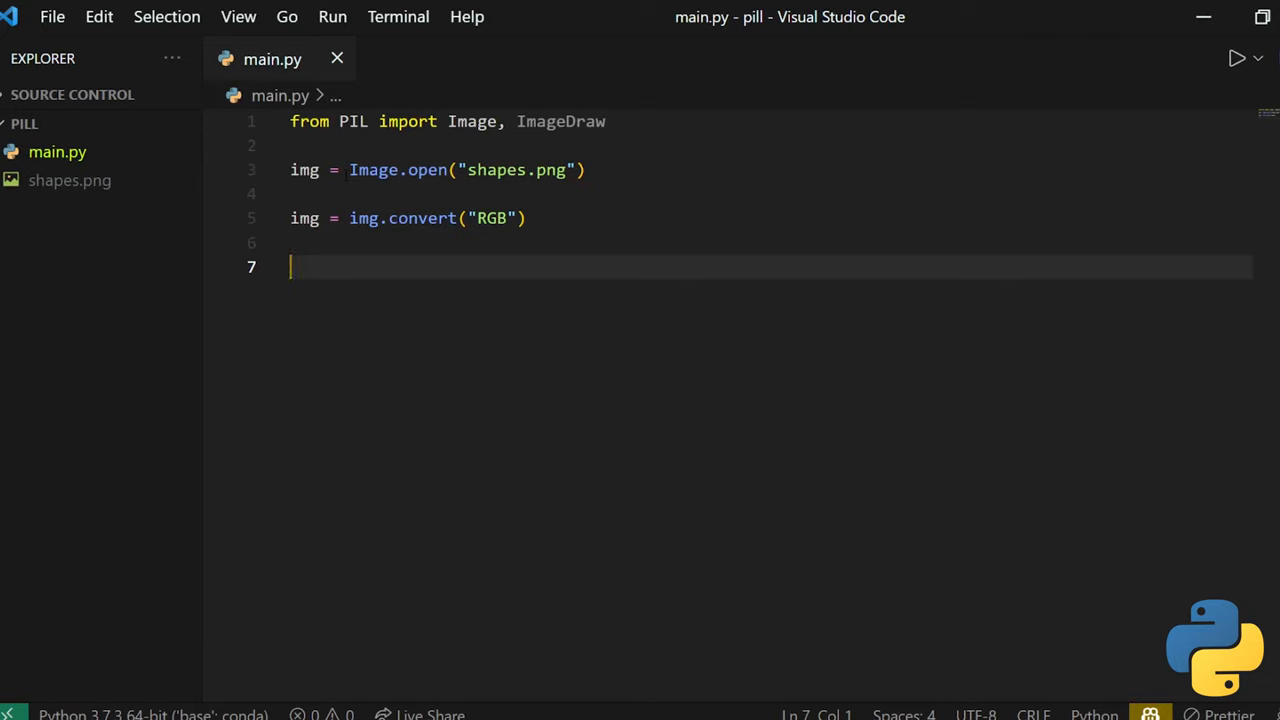
- Define target_pixel = (244,143) and the yellow target colour (255,255,0)
type("tar")
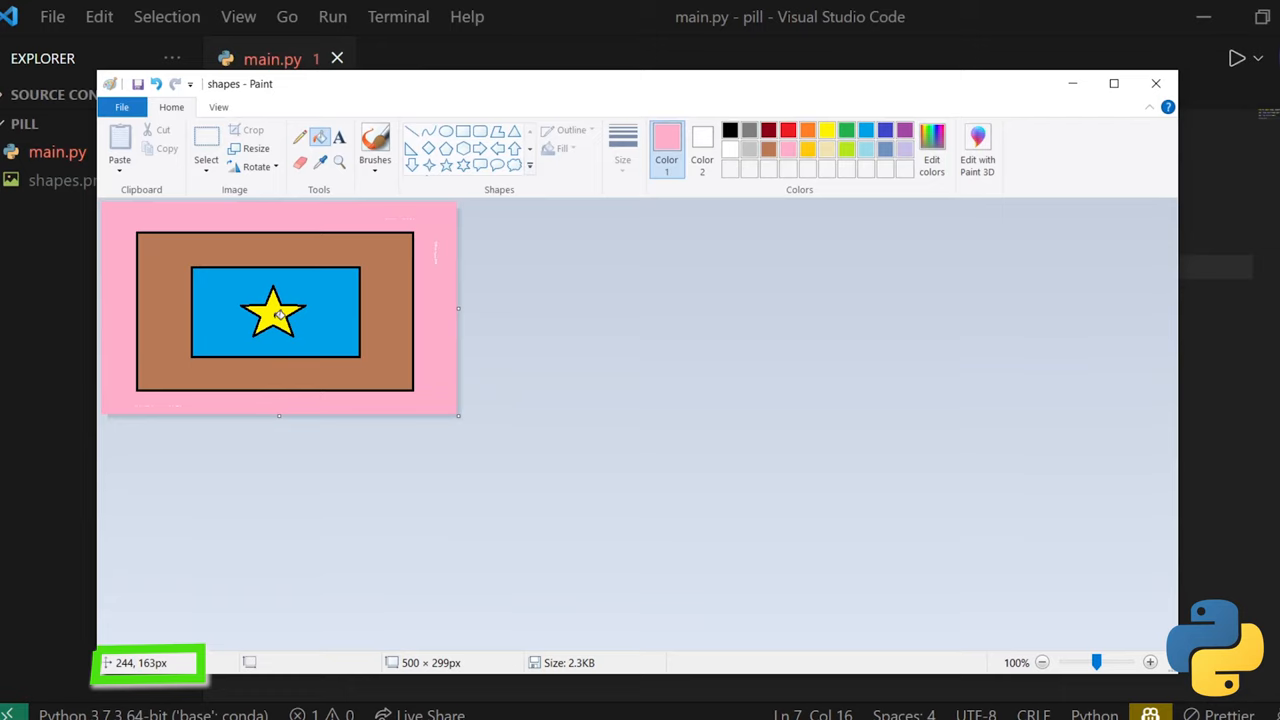
mouse_move(1040, 94)
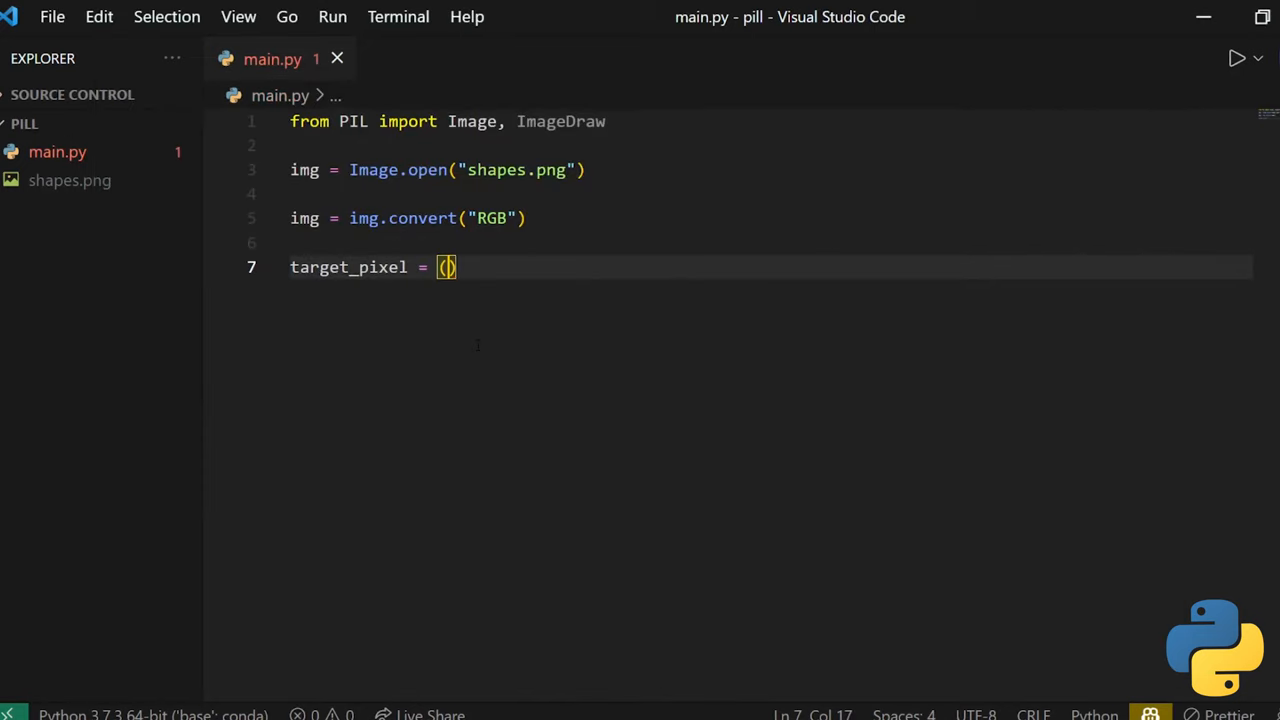
type("244,24")
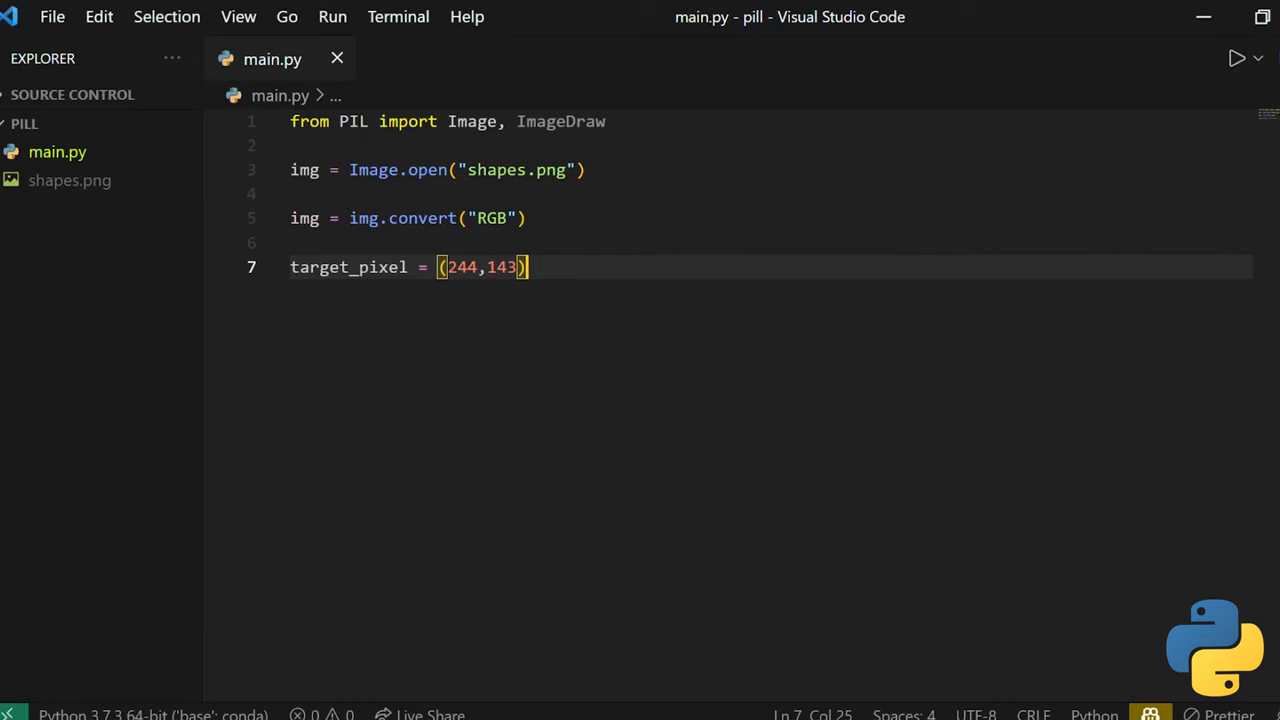
type("traget_col")
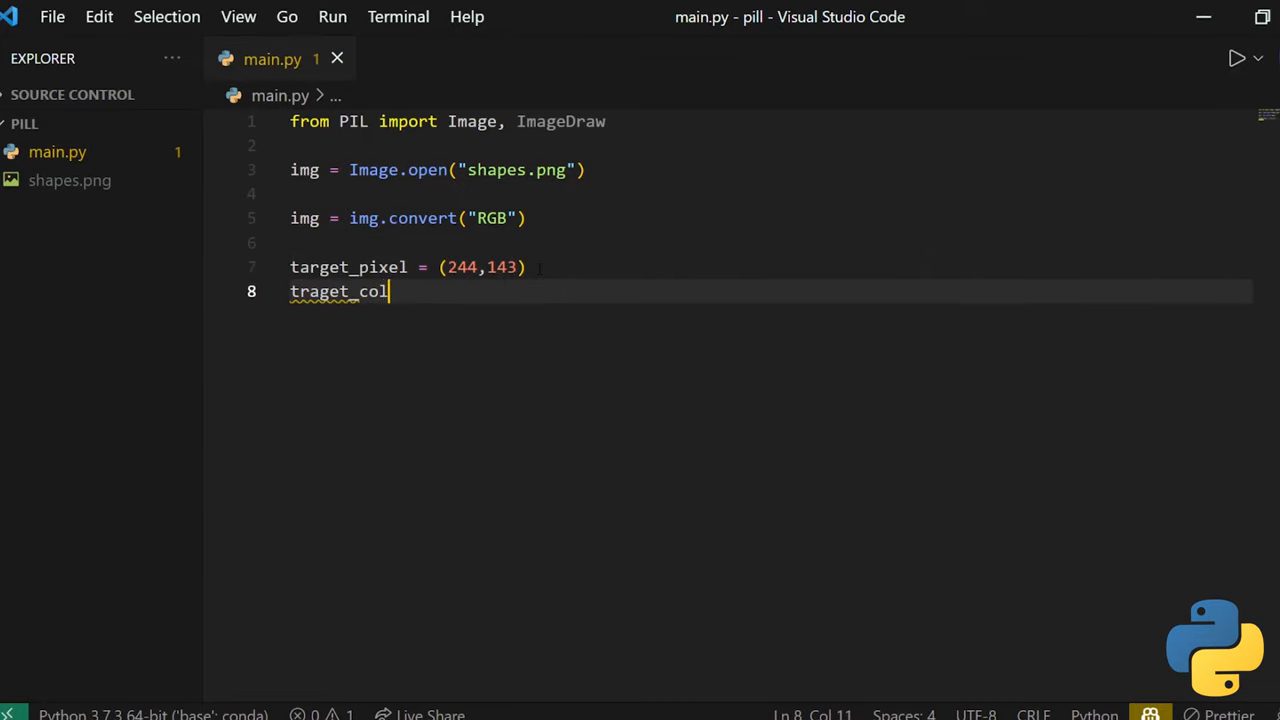
type("or = ()")
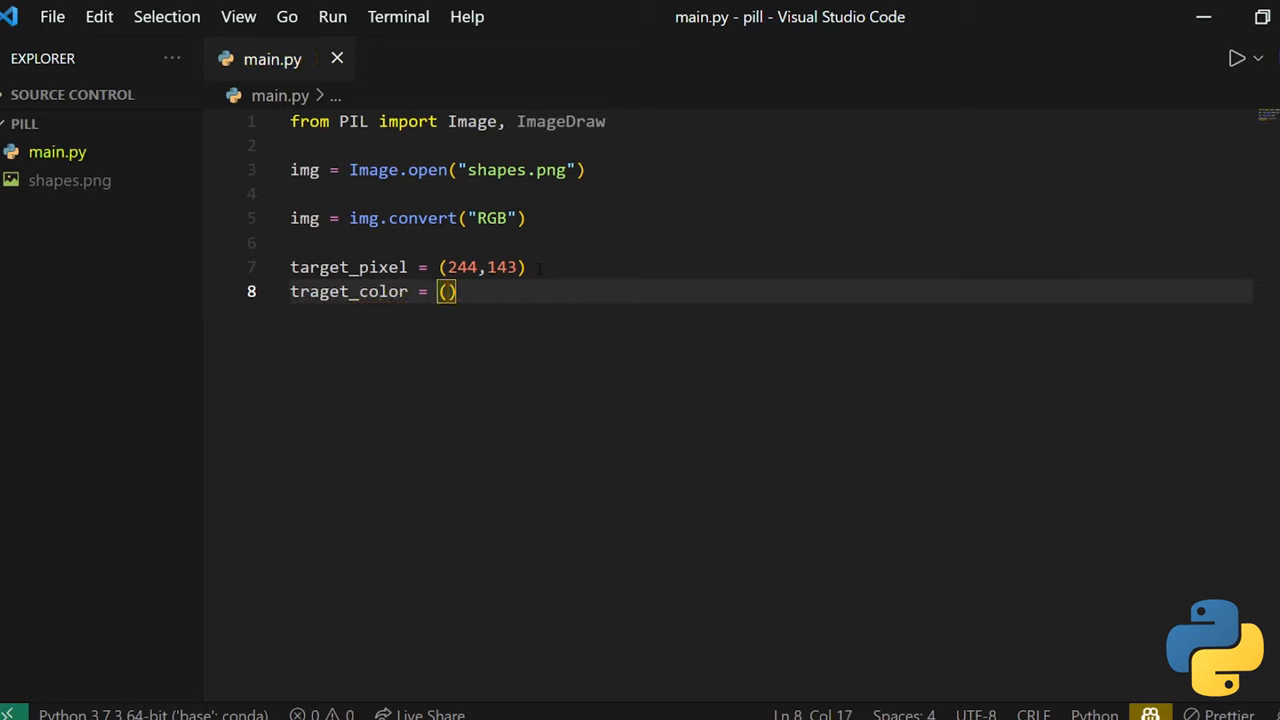
type("2")
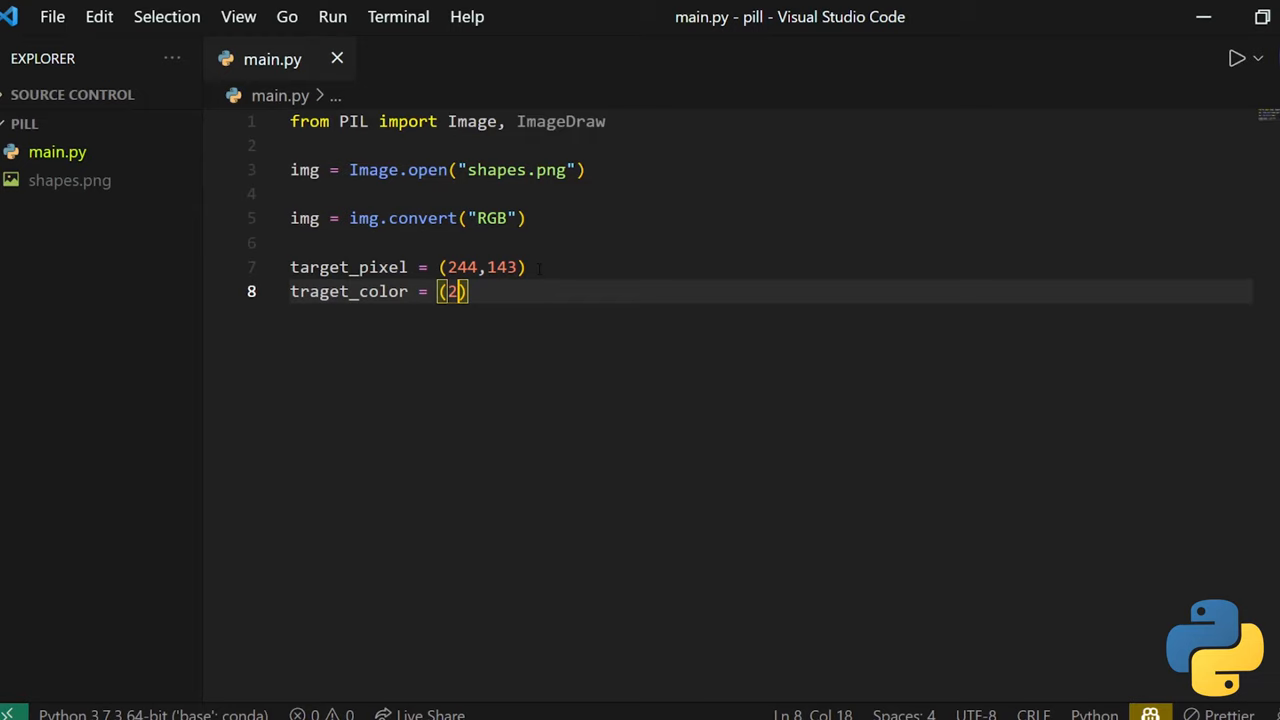
type("55,255,0")
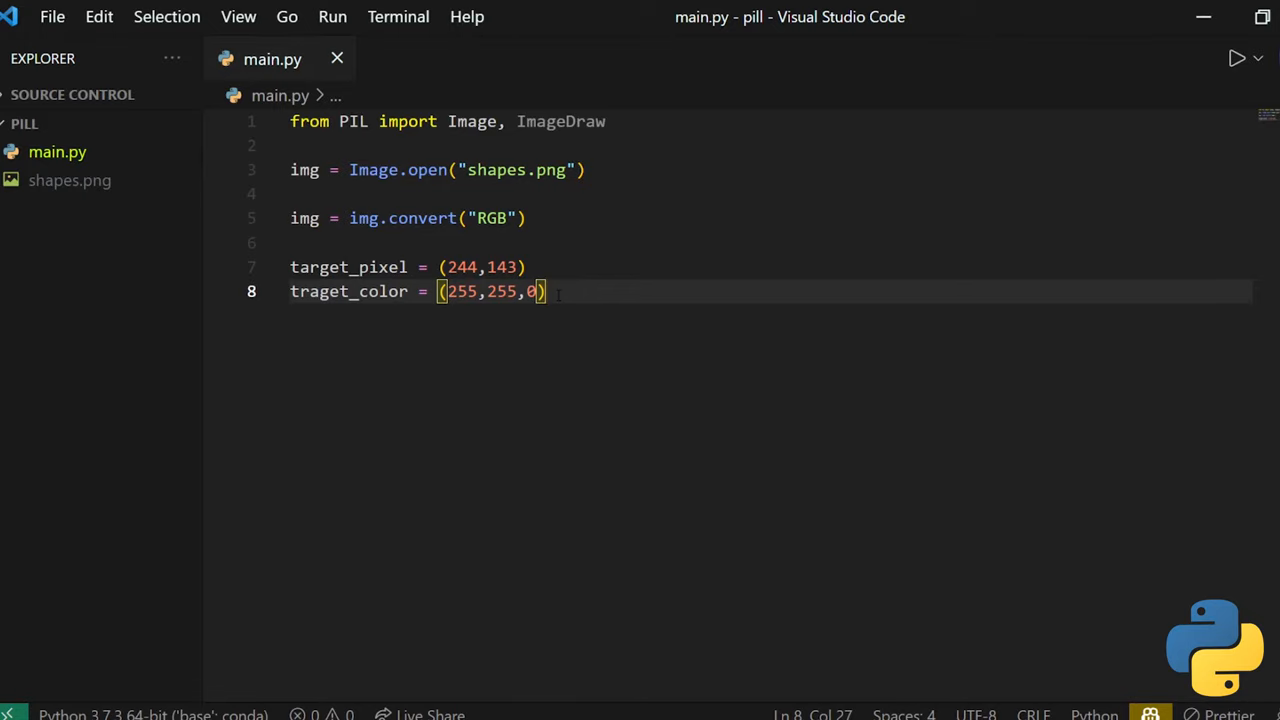
- Call ImageDraw.floodfill(img, target_pixel, target_color, thresh=0.5)
key("Enter")
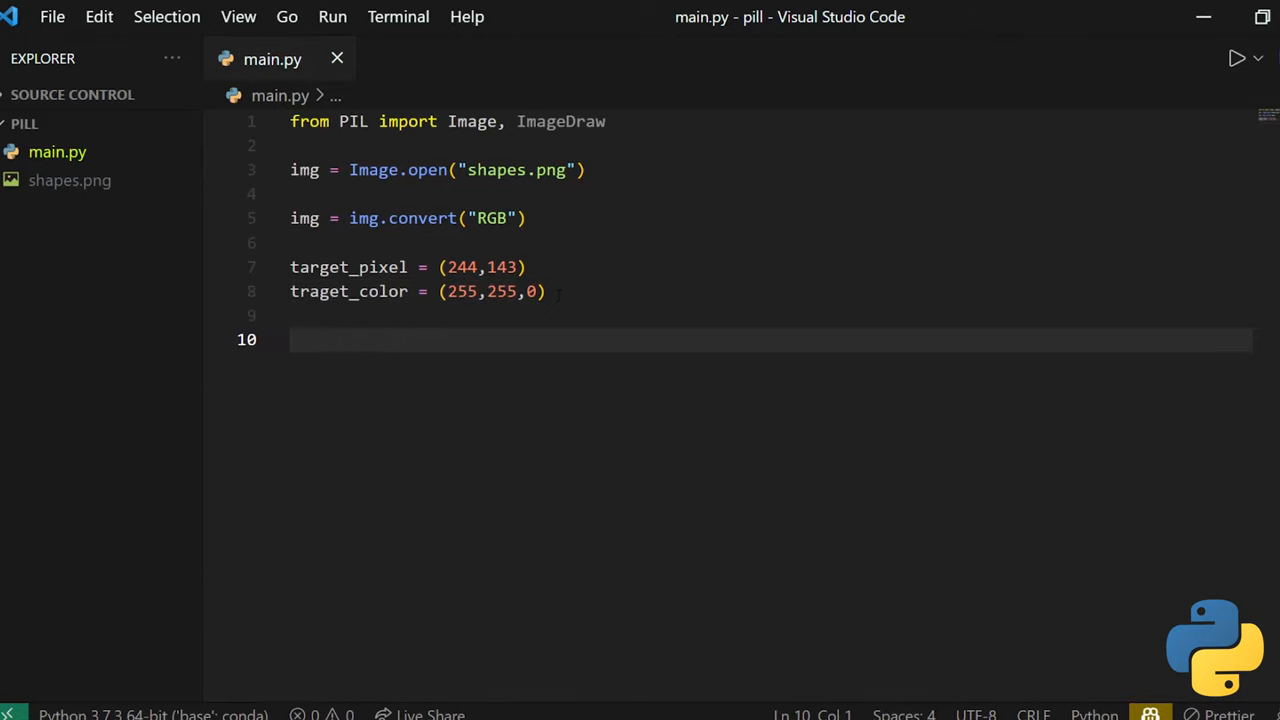
type("ImageDraw")
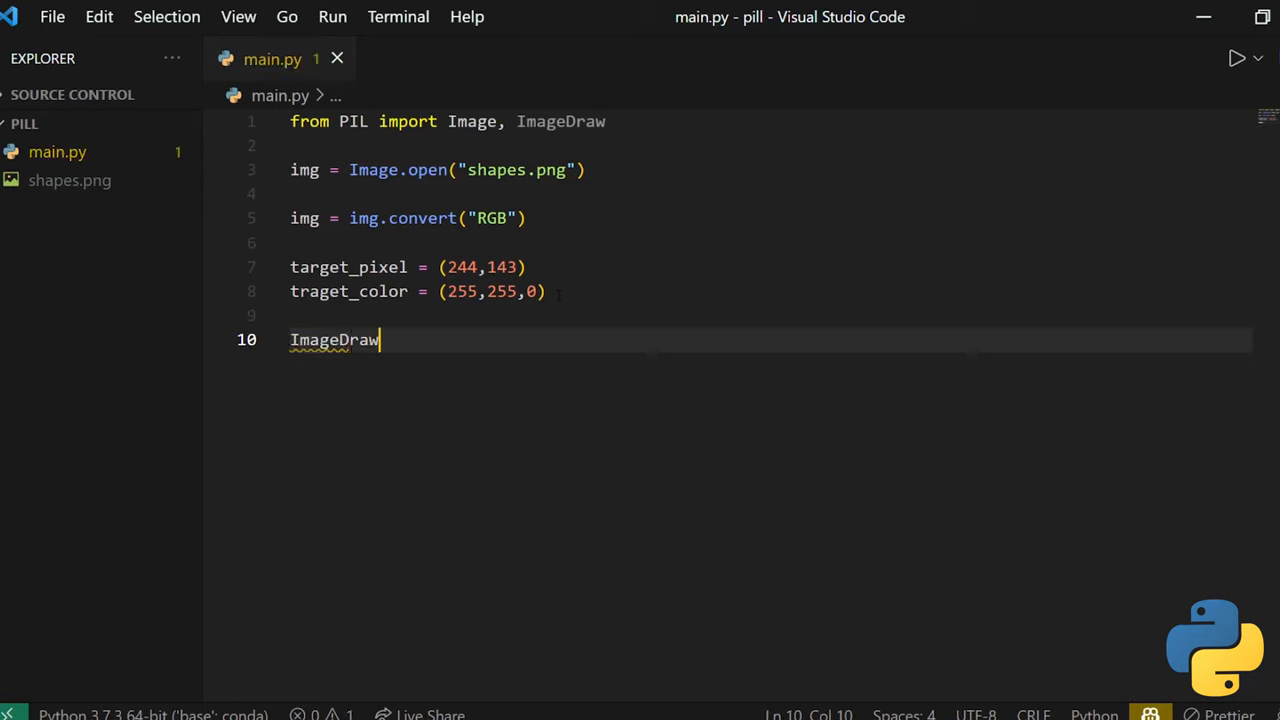
type(".floodfill()")
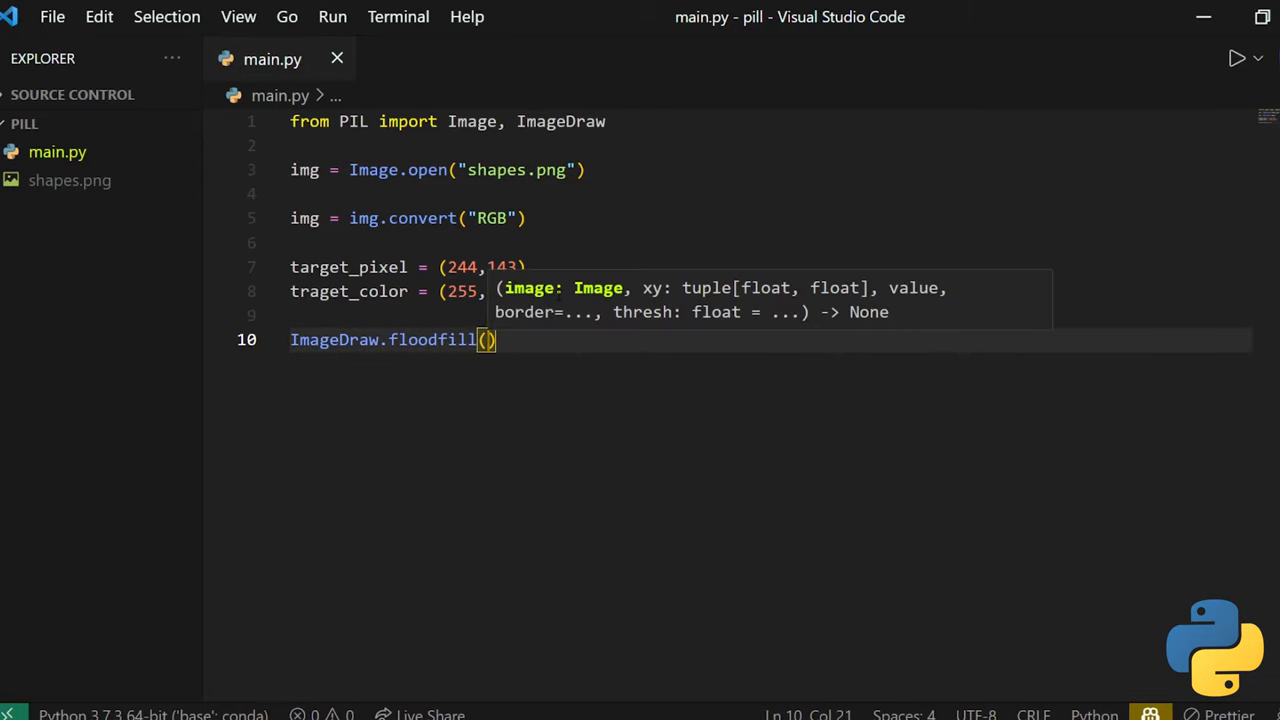
type("im")
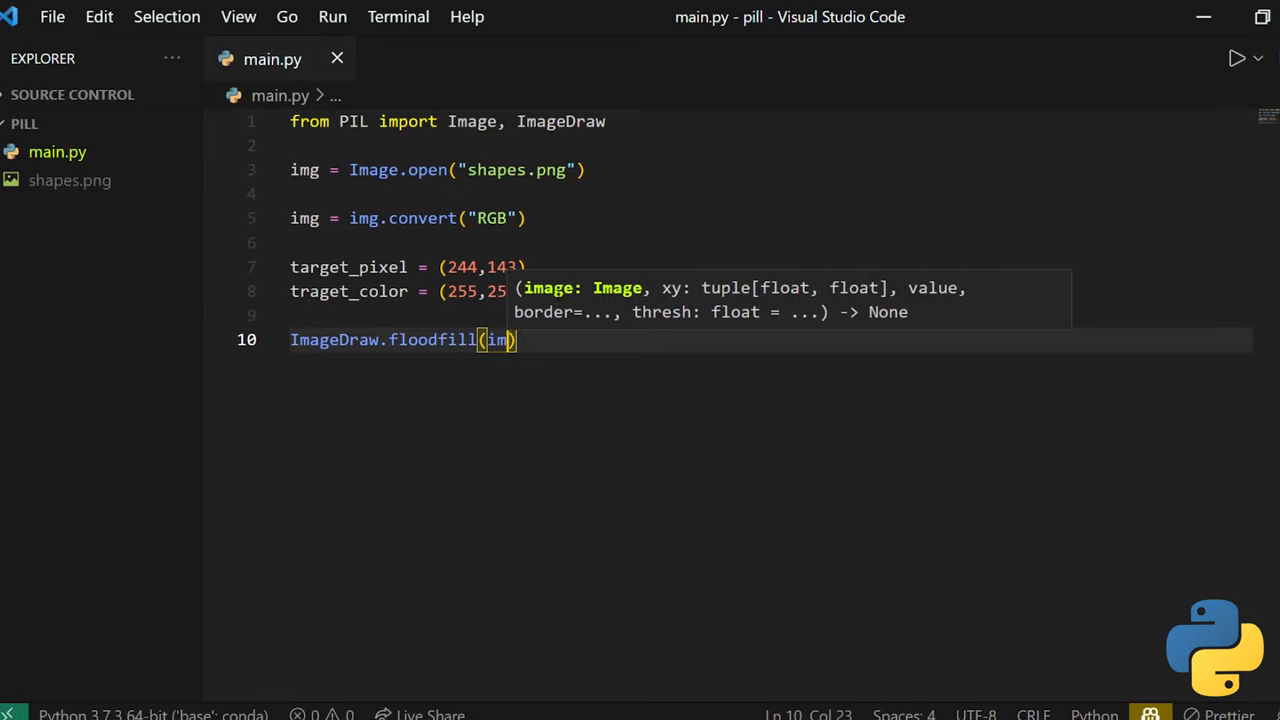
type(",target_pixel,")
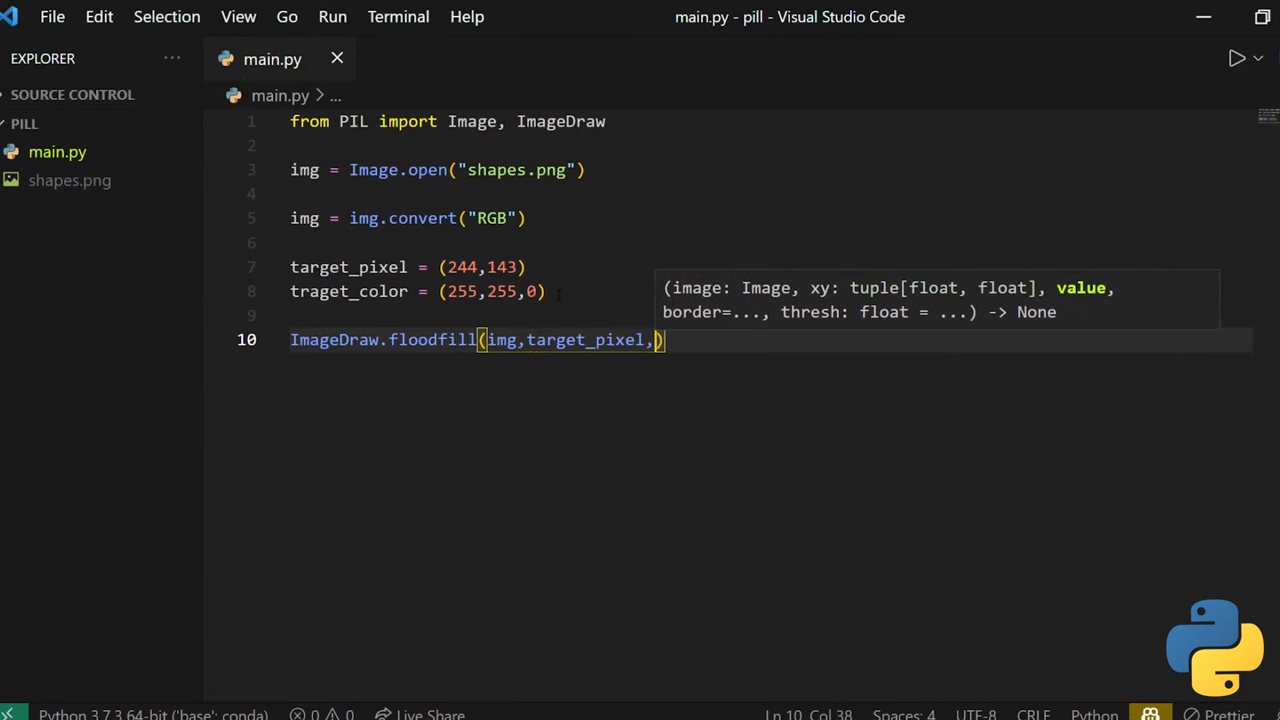
type("tar")
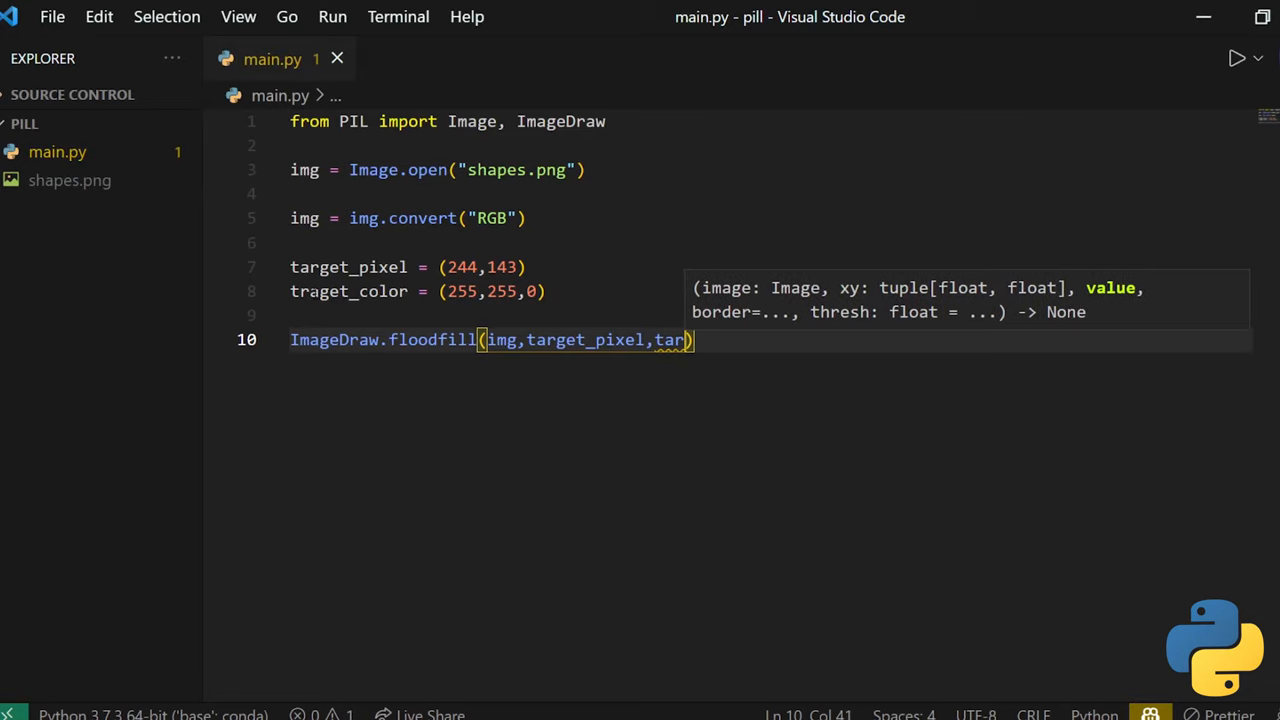
left_click(310, 292)
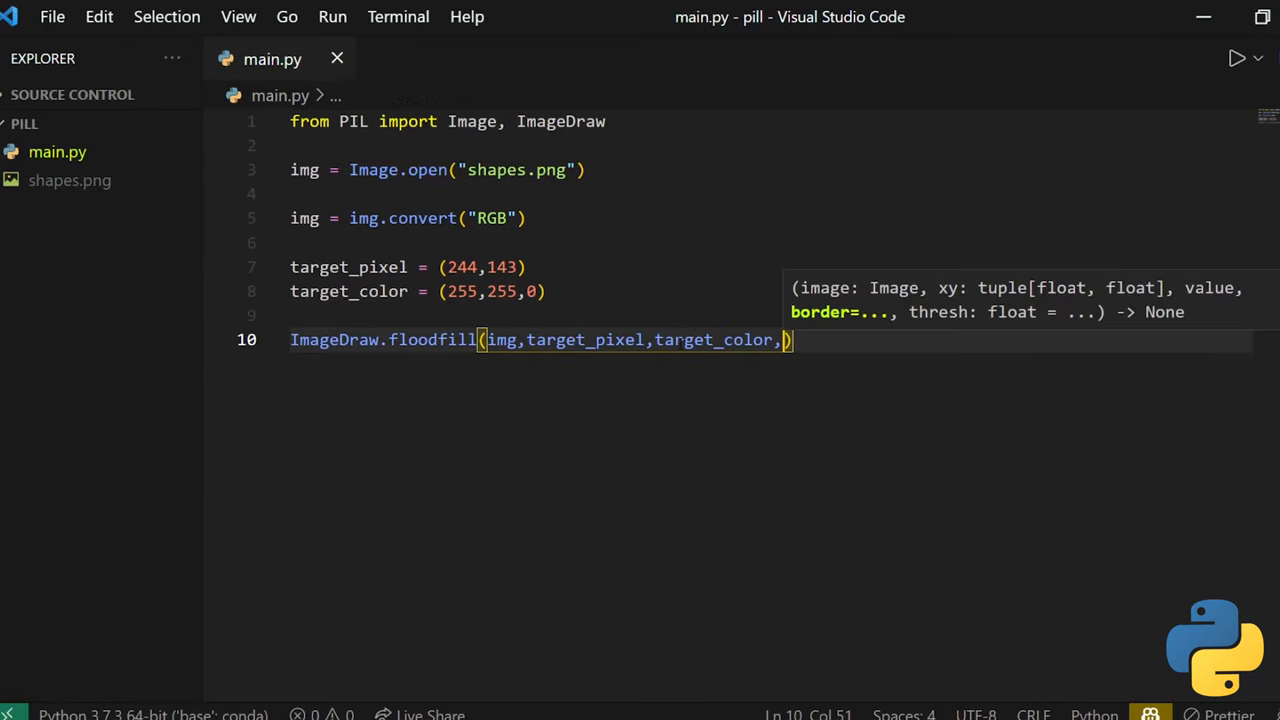
type("\" \"")
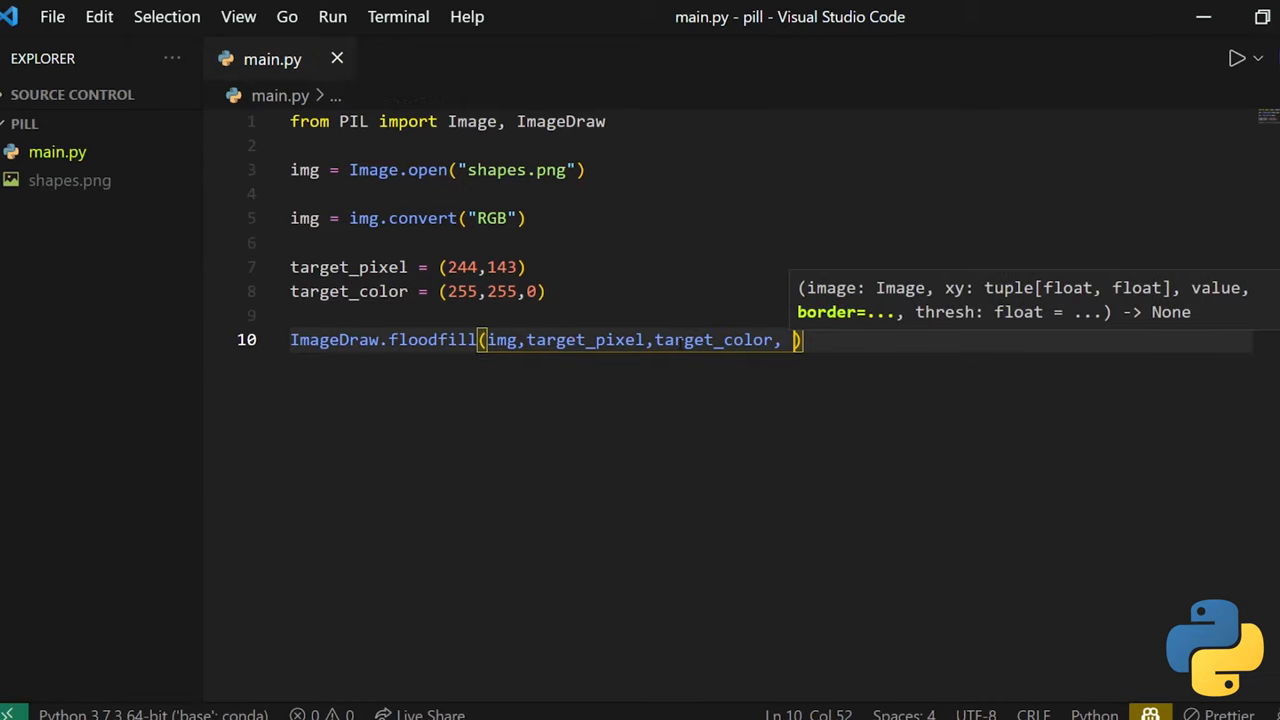
type("thesh=")
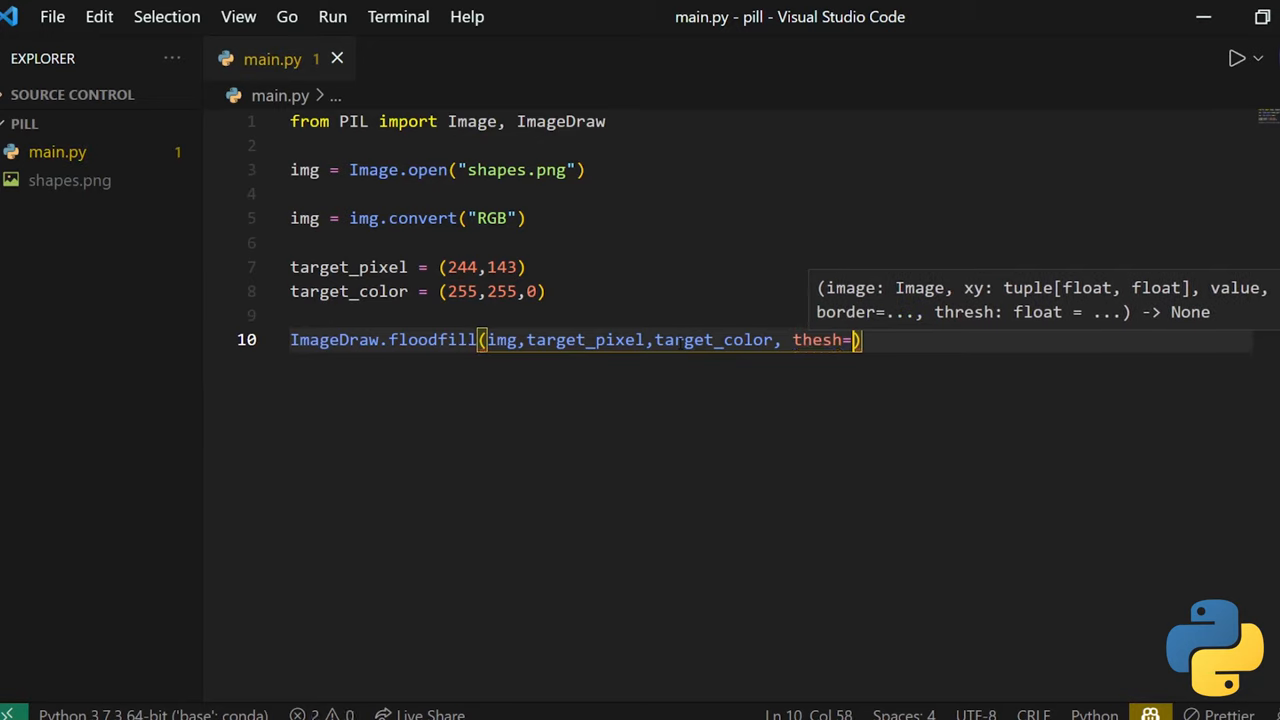
type("0.5")
type("img")
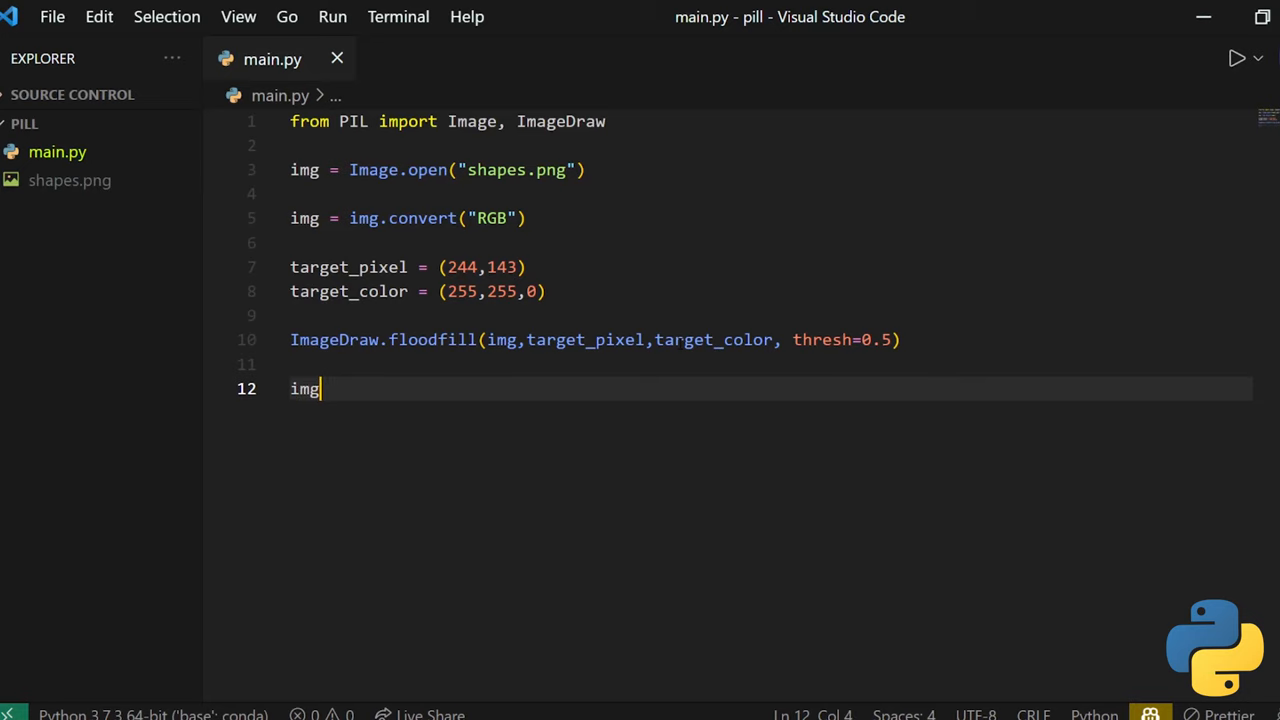
- Display the result with img.show() and run the script to see the yellow star
type(".show()")
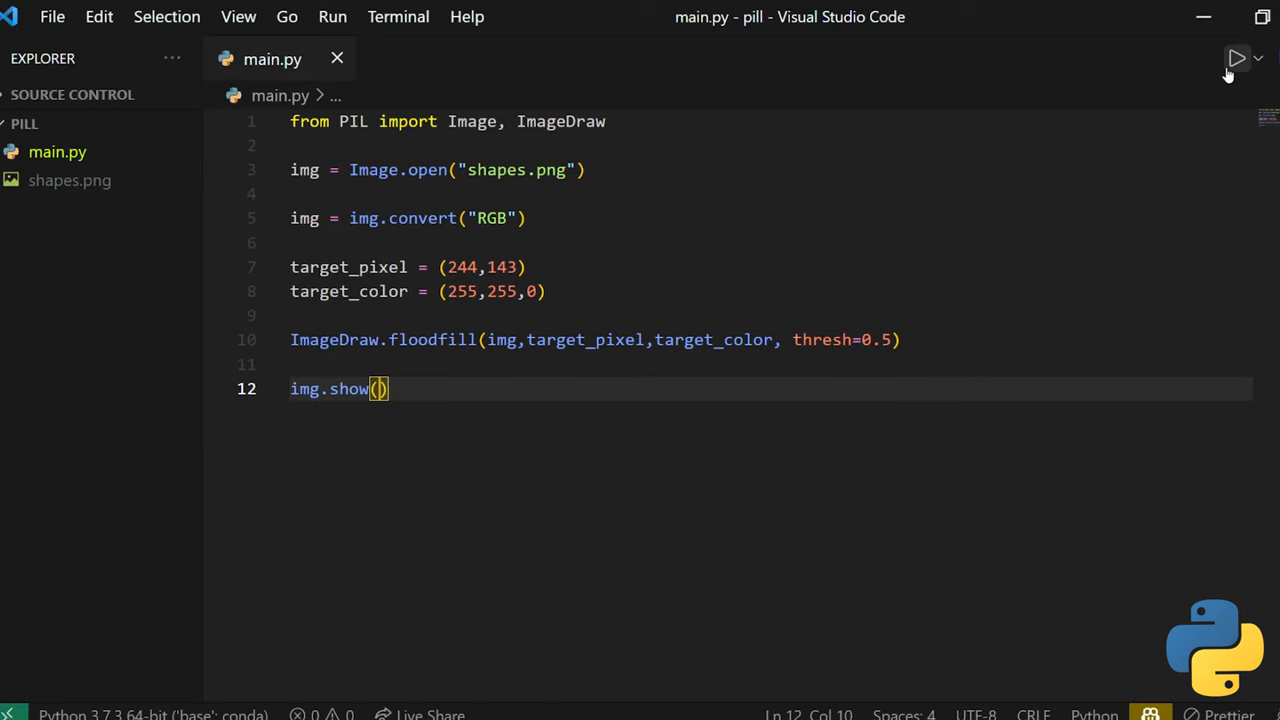
left_click(1236, 58)
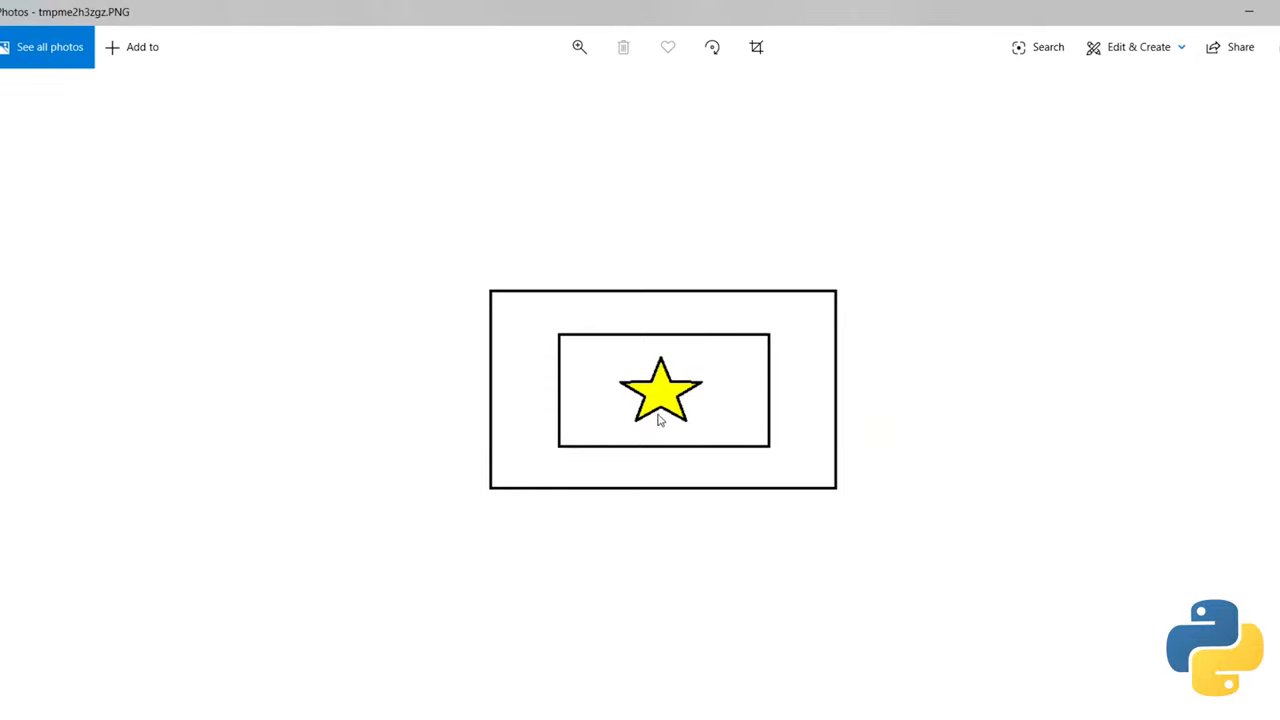
mouse_move(668, 396)
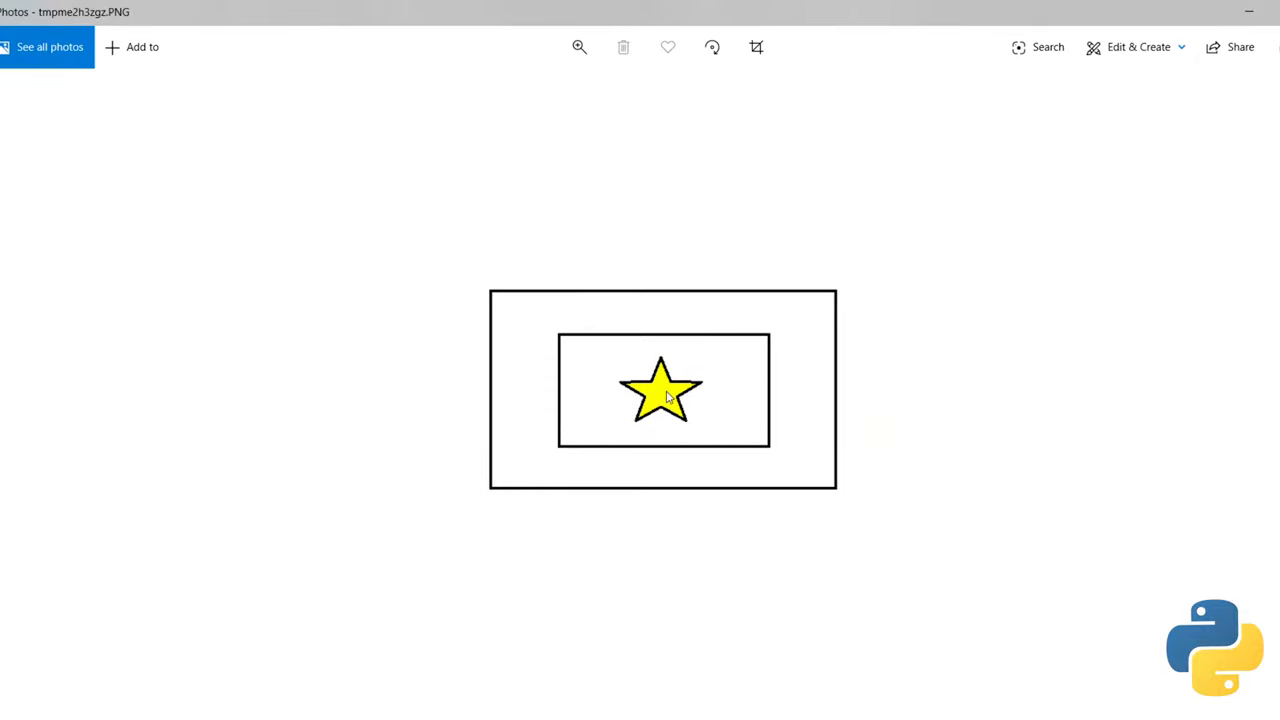
mouse_move(756, 322)
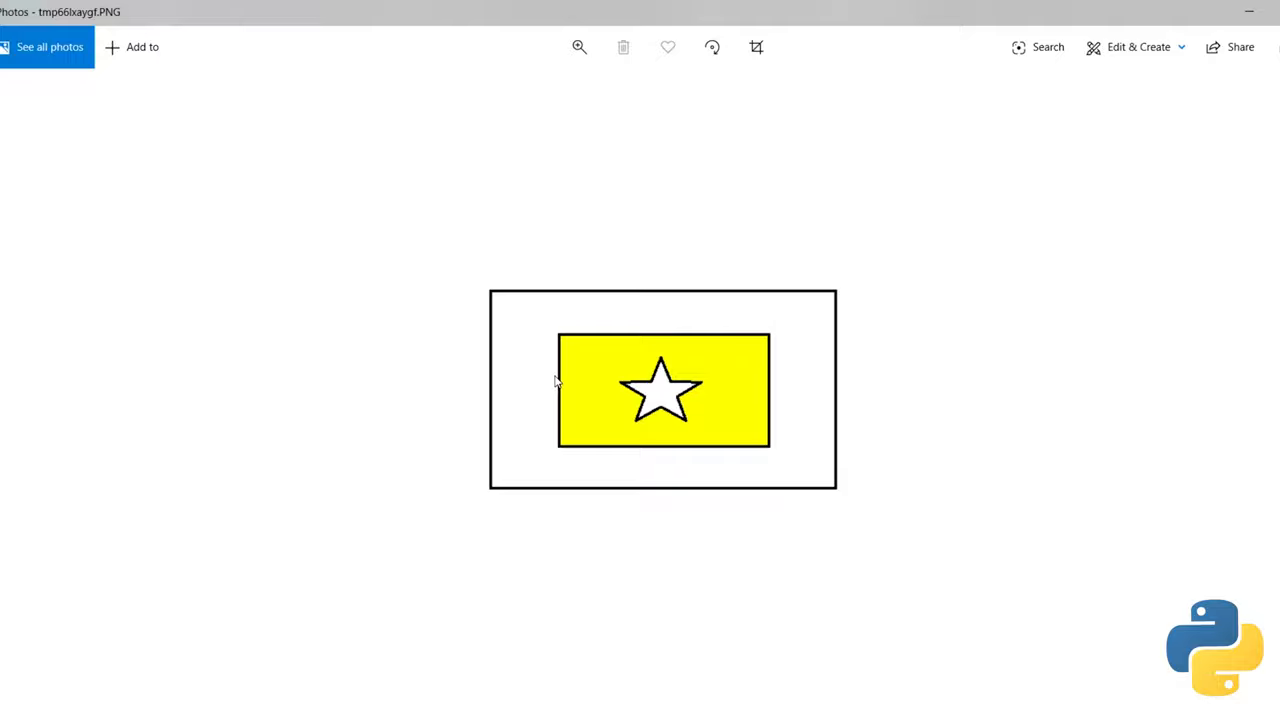
mouse_move(678, 406)
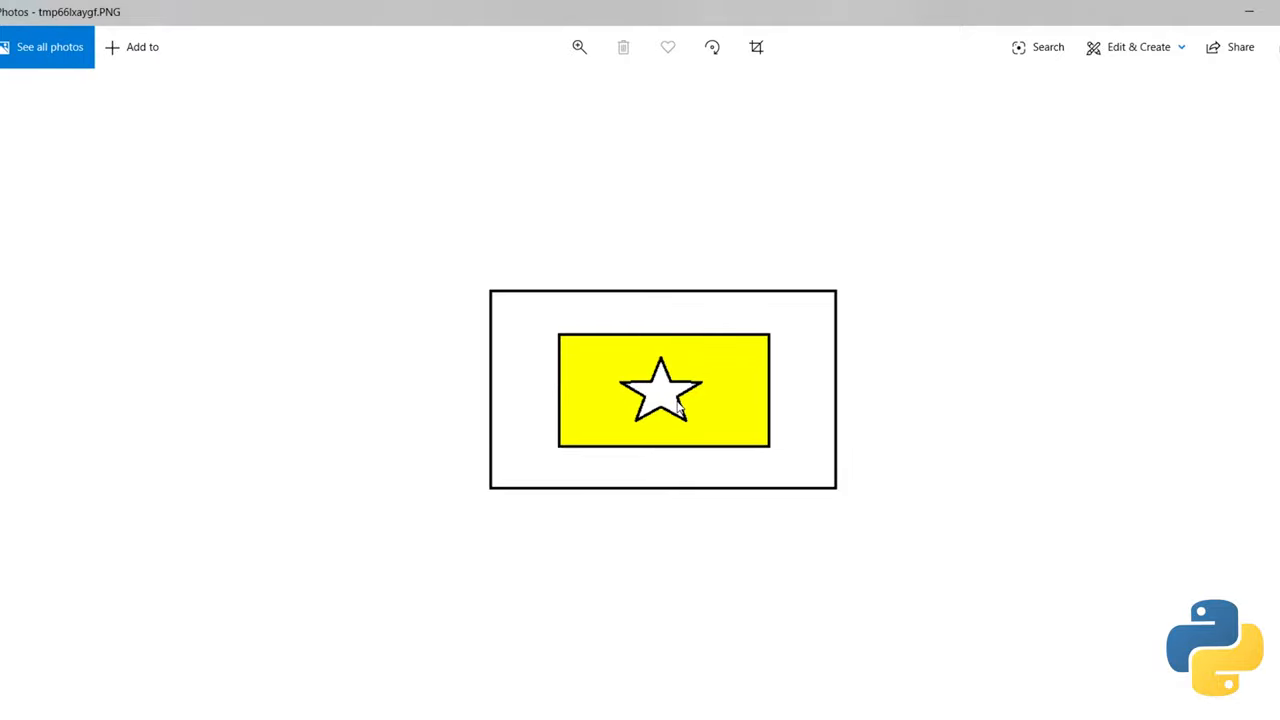